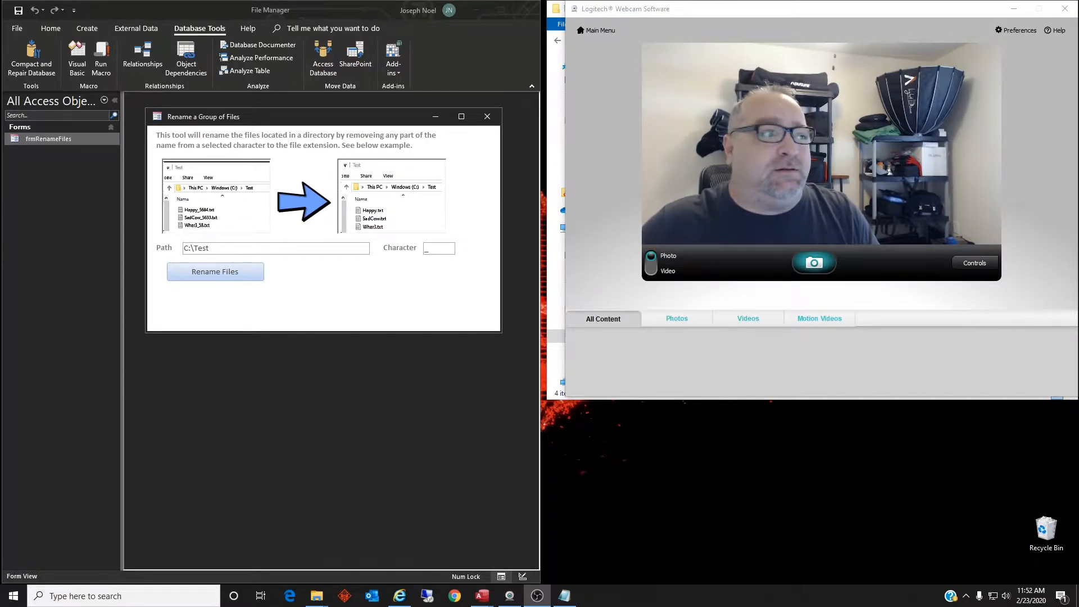
pyautogui.moveTo(775, 451)
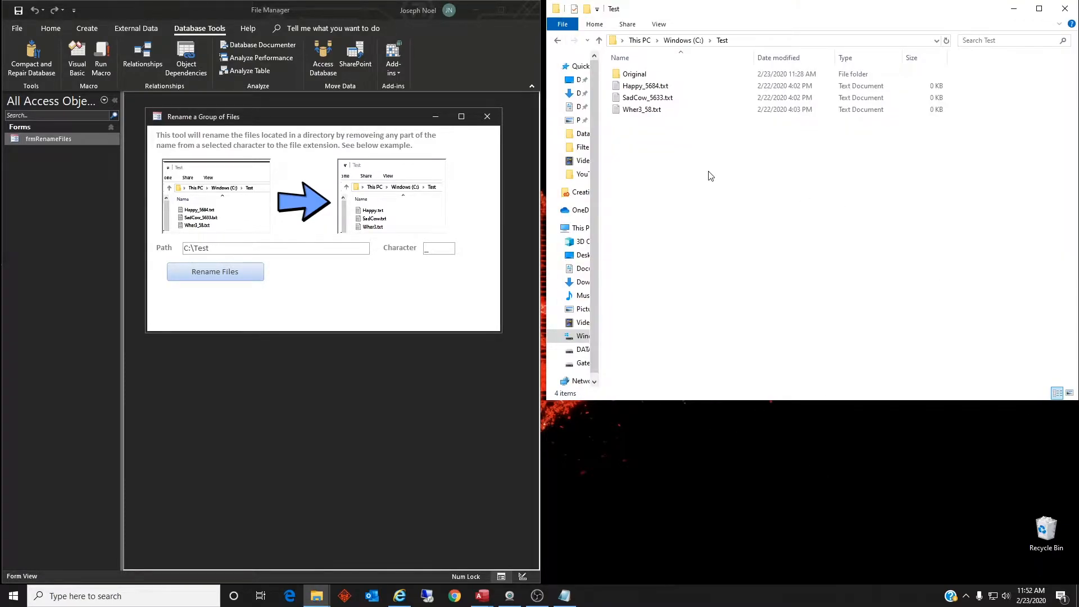
pyautogui.moveTo(777, 22)
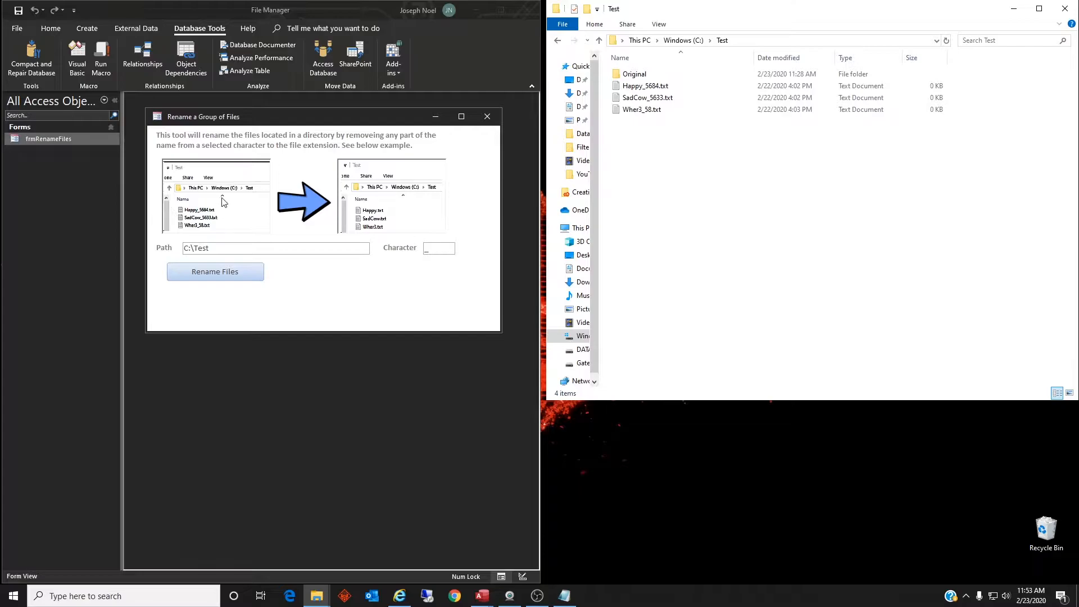
pyautogui.moveTo(240, 106)
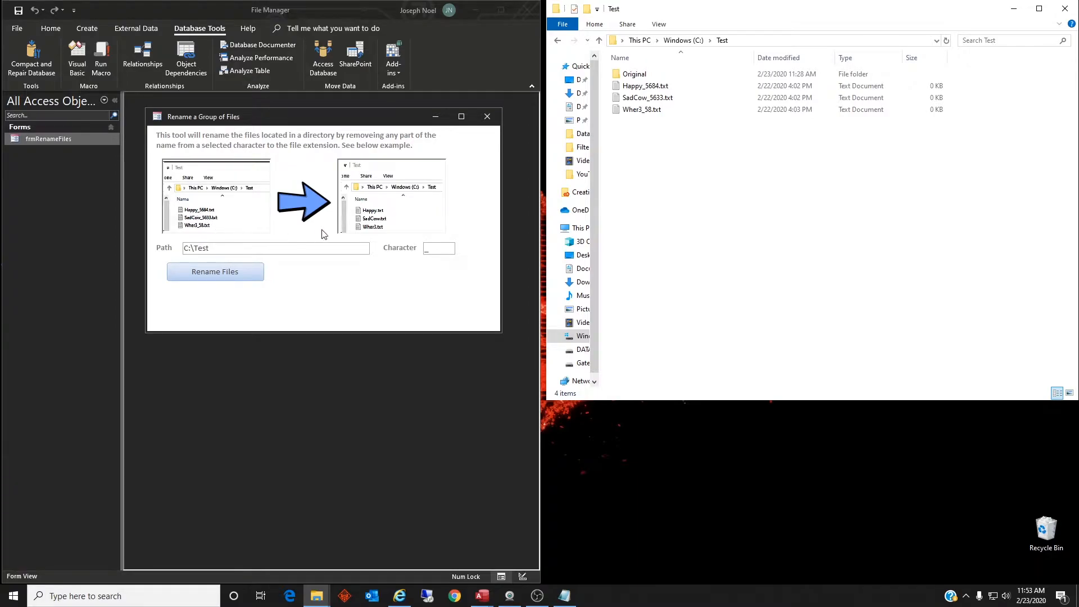
pyautogui.moveTo(375, 215)
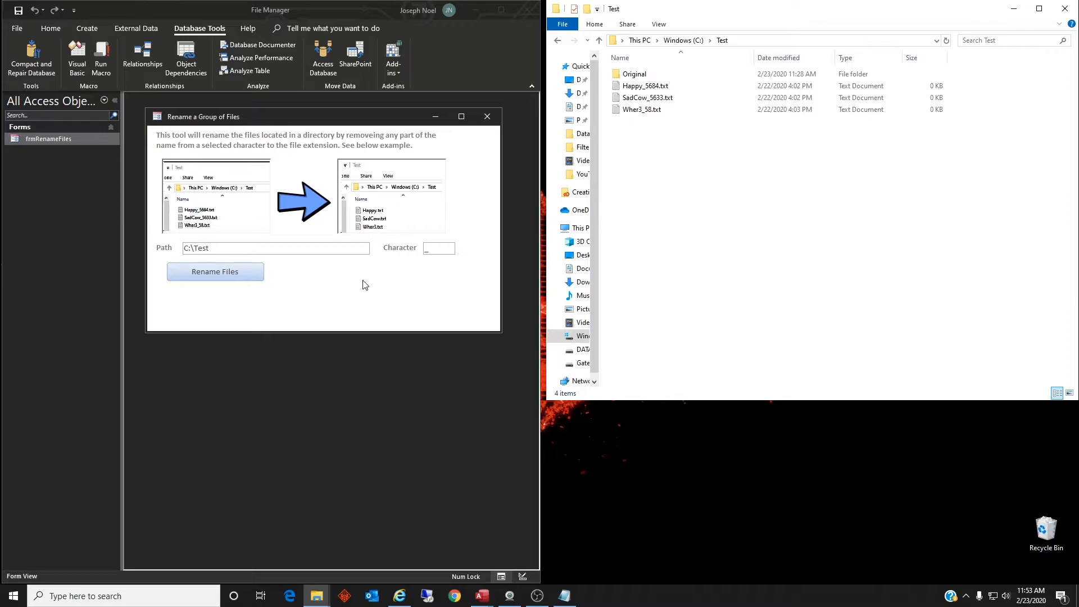
pyautogui.moveTo(352, 288)
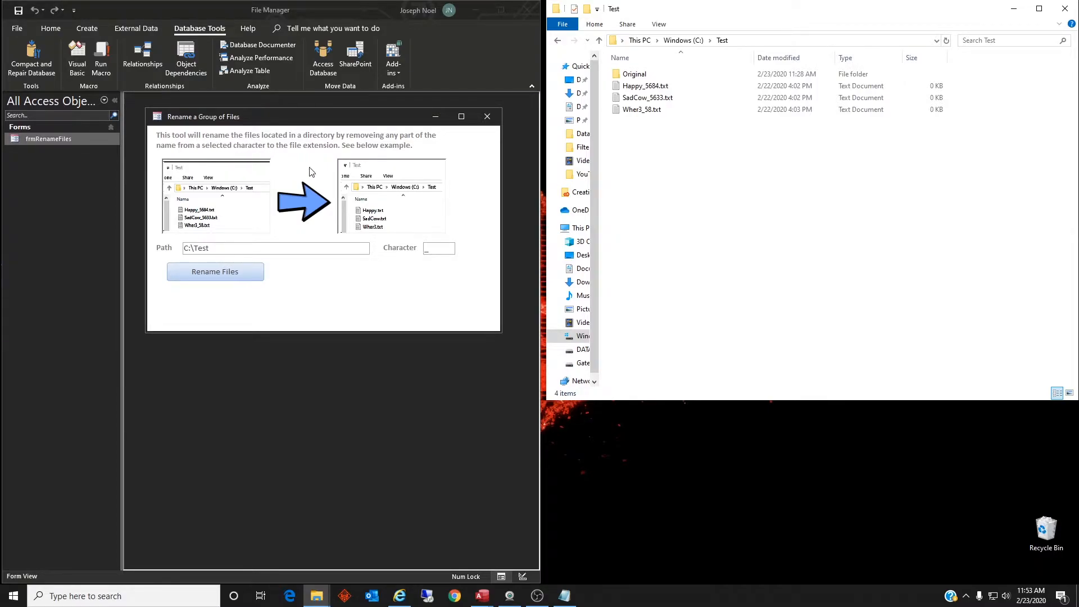
pyautogui.moveTo(207, 167)
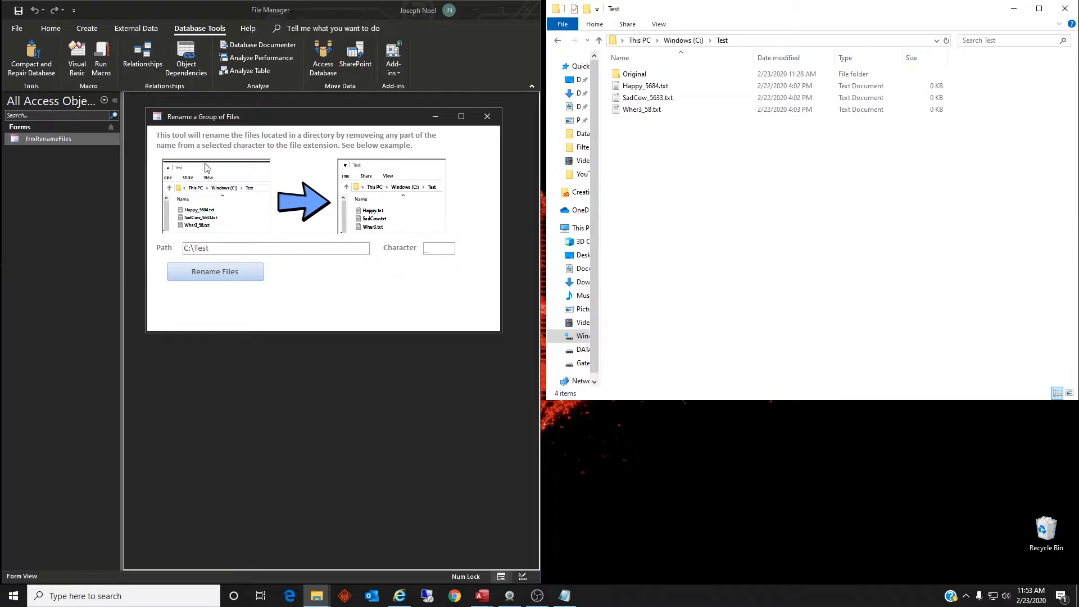
pyautogui.moveTo(445, 260)
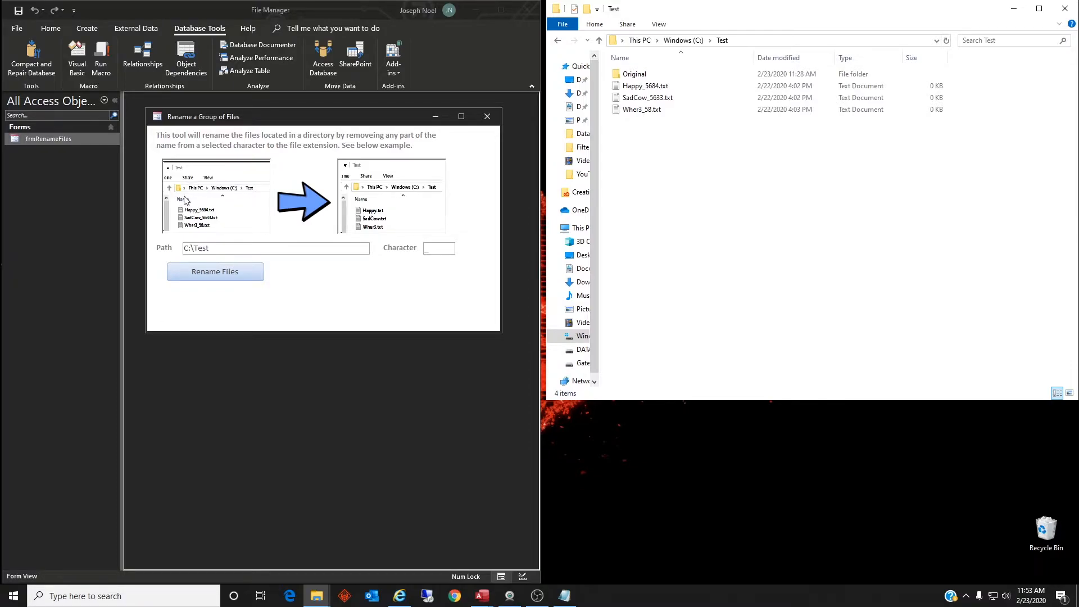
pyautogui.moveTo(380, 239)
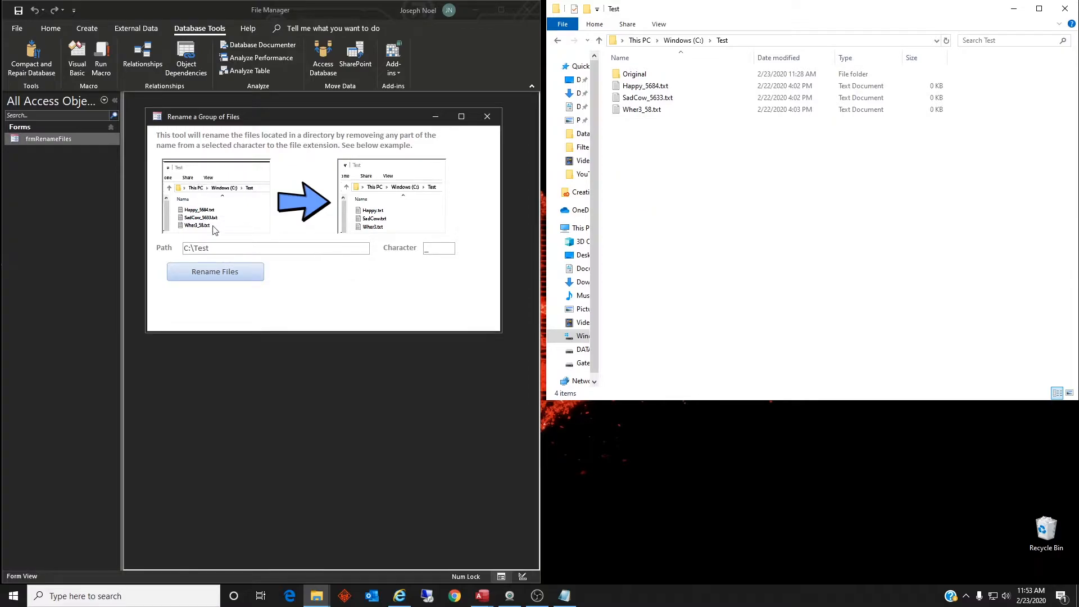
pyautogui.moveTo(398, 272)
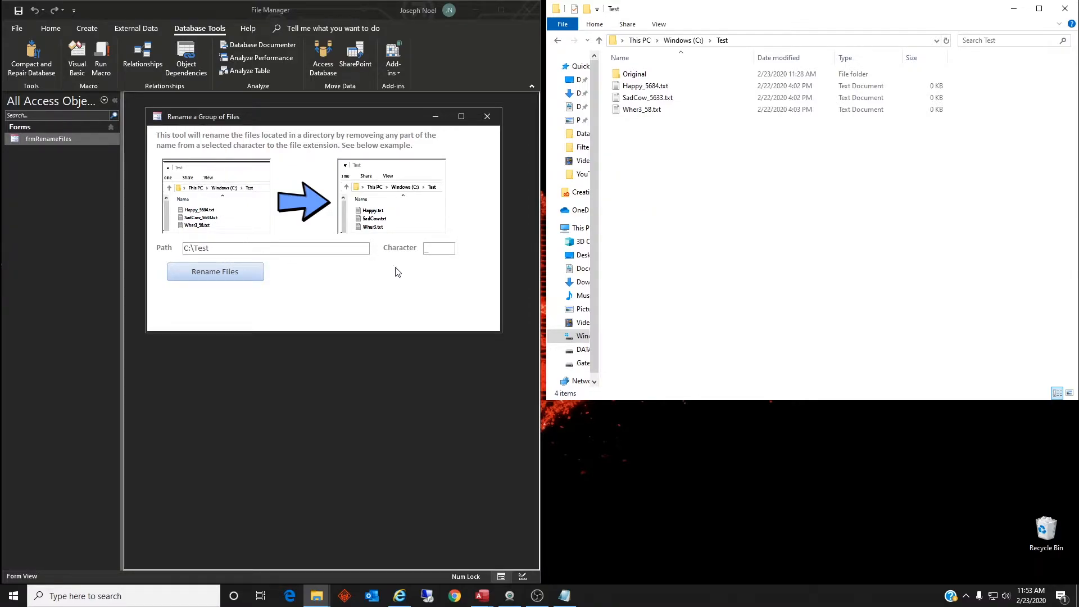
pyautogui.moveTo(286, 268)
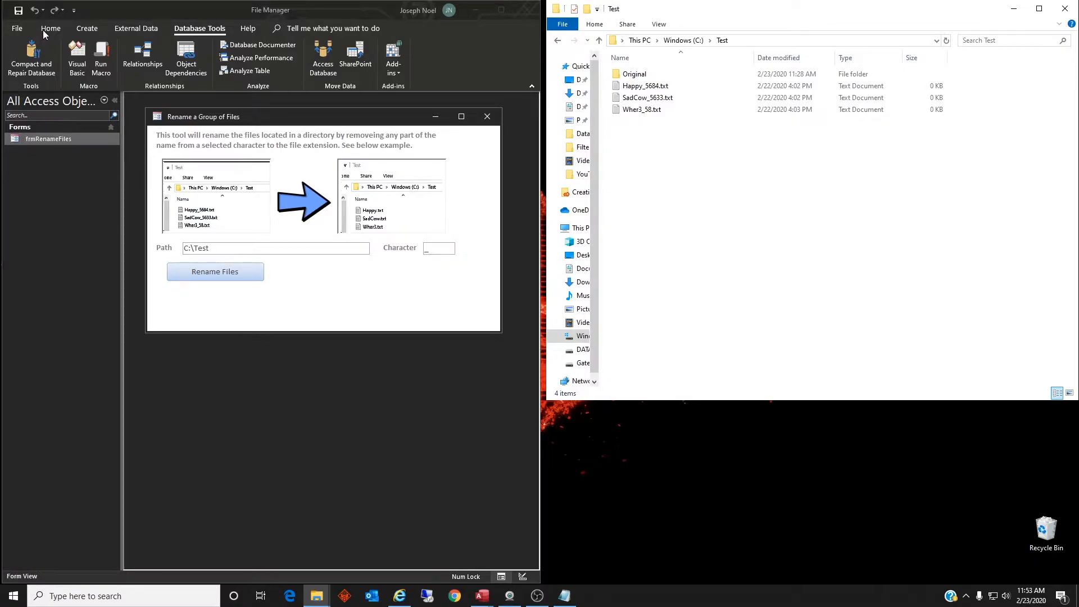
# Step: Put the rename form in Design View and select the Rename Files button after reviewing the Path and Character boxes
pyautogui.click(50, 29)
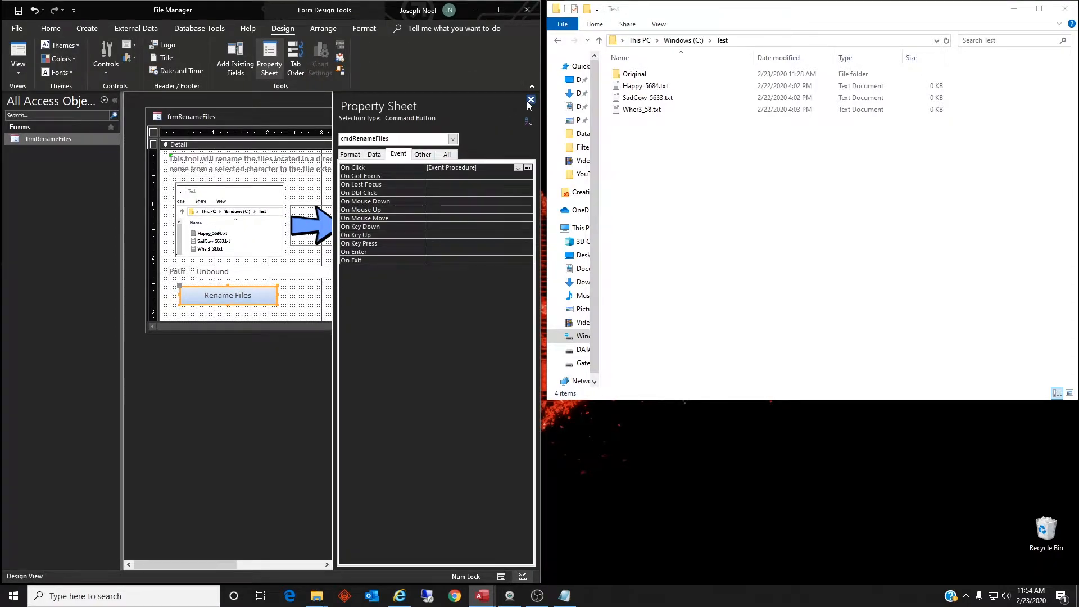
pyautogui.click(530, 100)
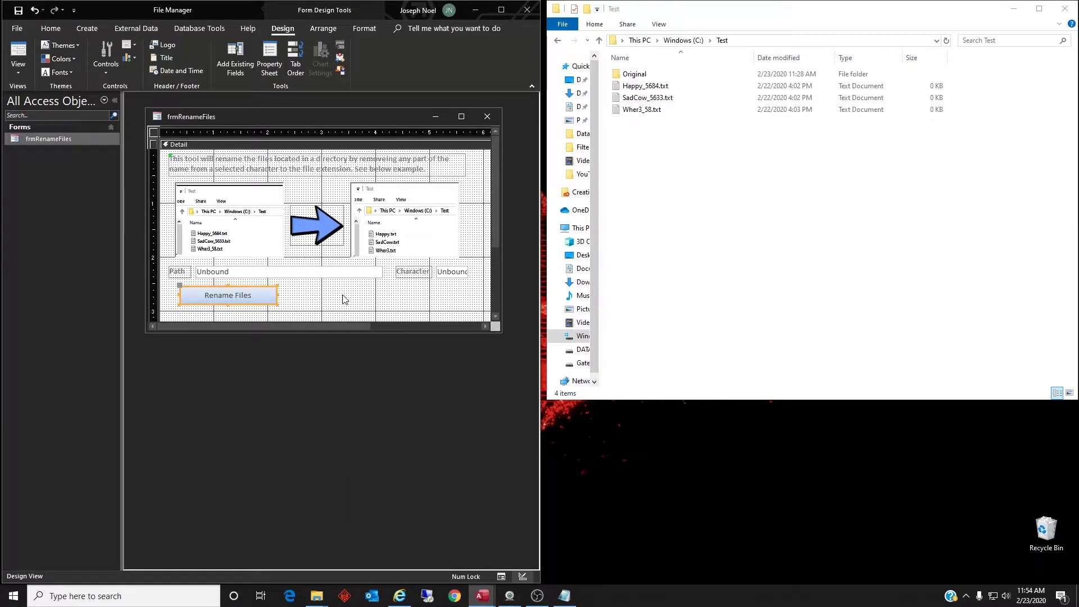
pyautogui.click(285, 270)
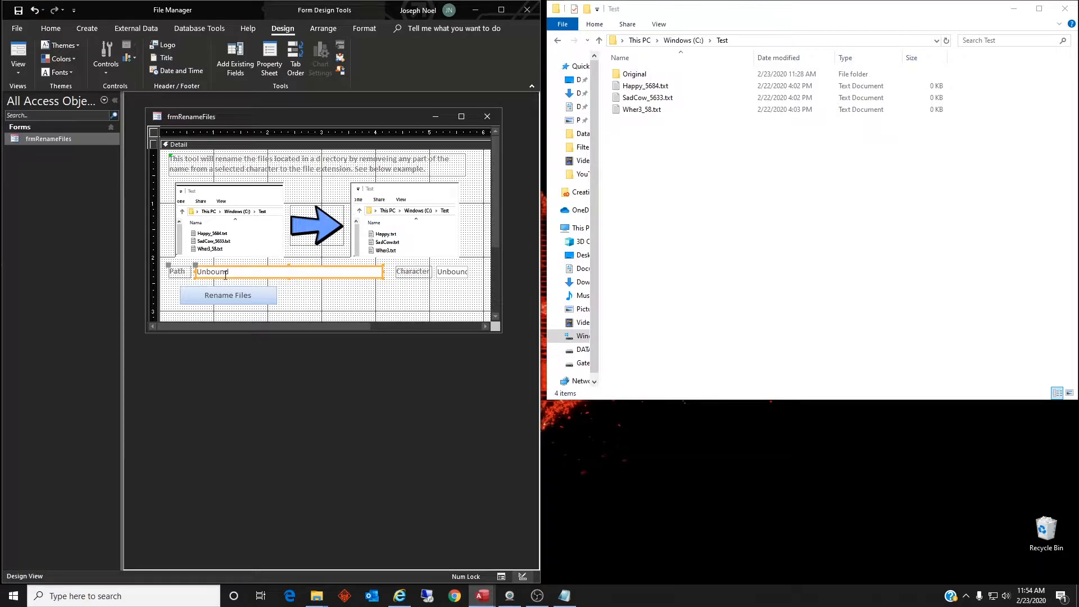
pyautogui.moveTo(362, 266)
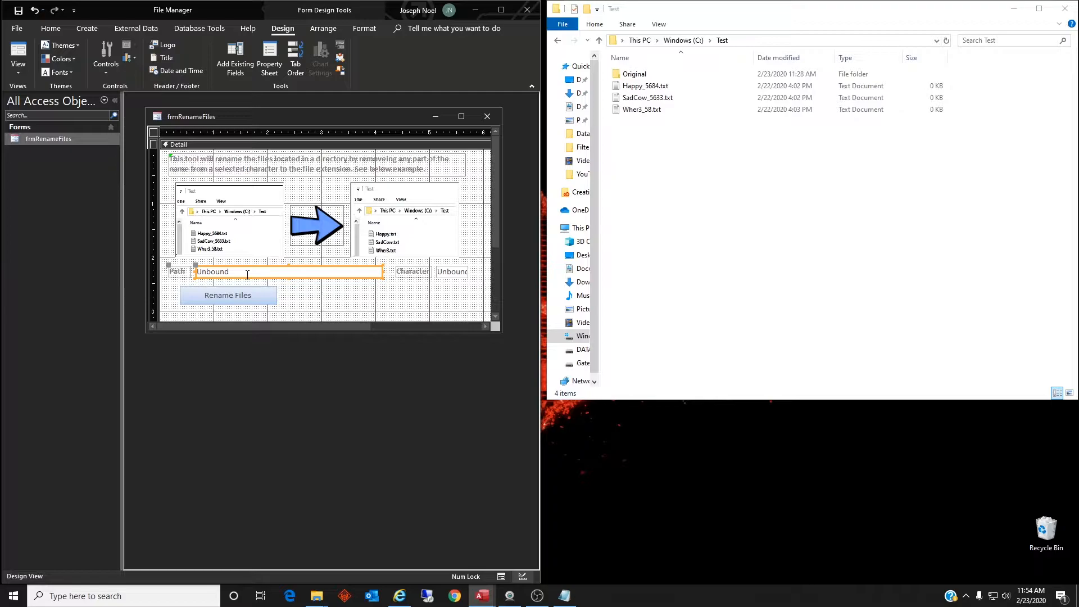
pyautogui.moveTo(260, 271)
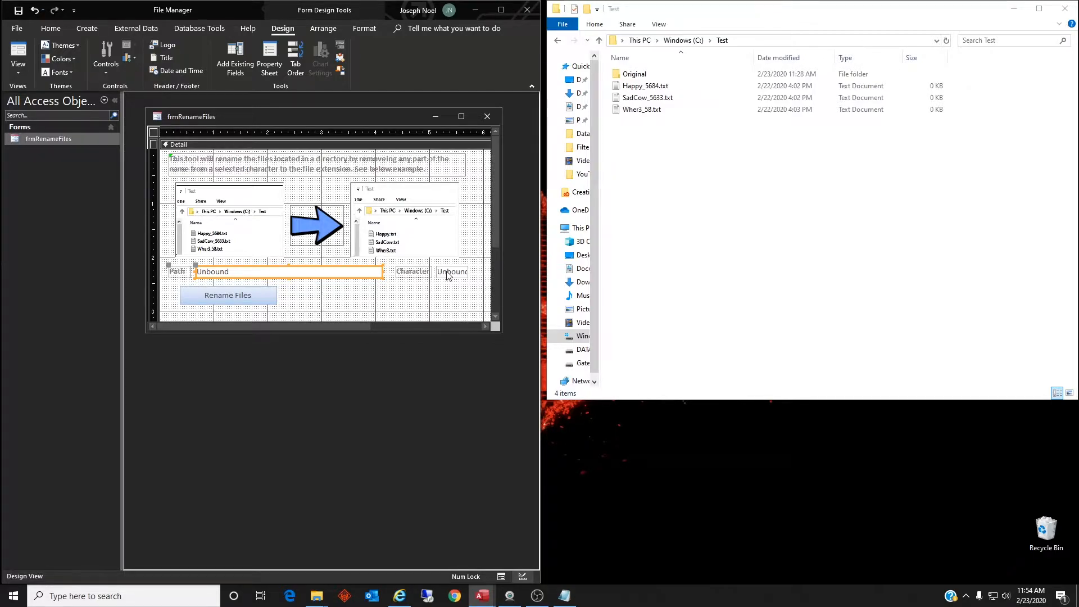
pyautogui.click(452, 271)
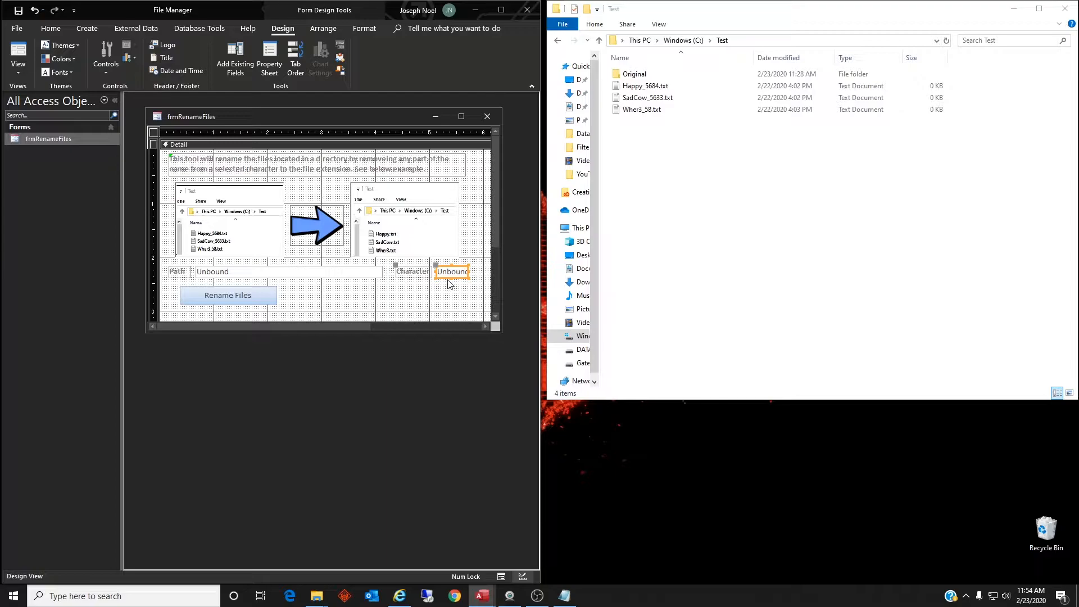
pyautogui.click(227, 295)
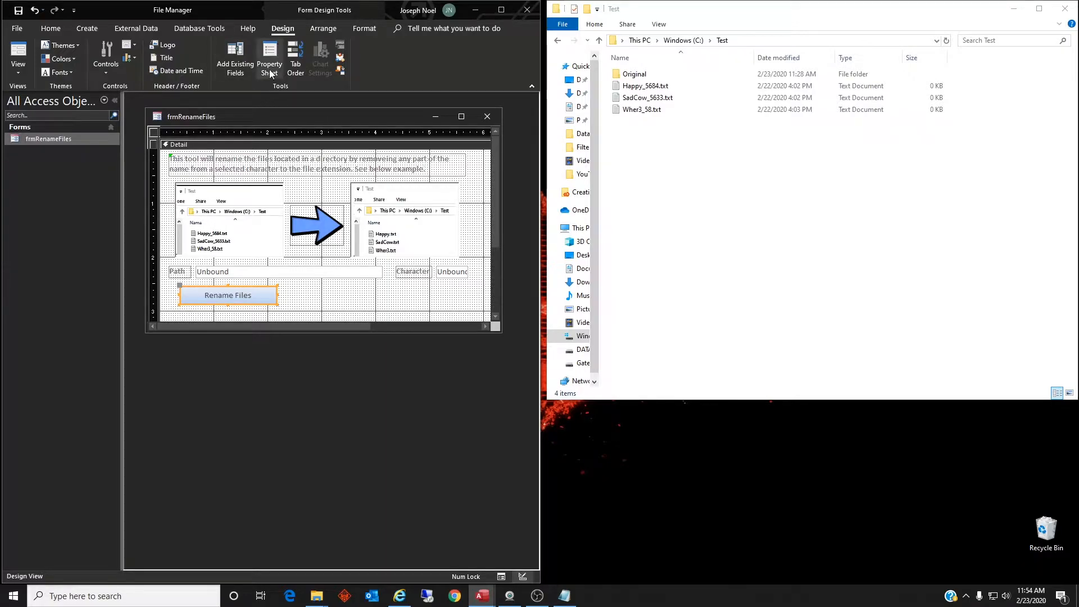
# Step: Show the button's Property Sheet, check its name, and launch the builder for its On Click event
pyautogui.click(268, 56)
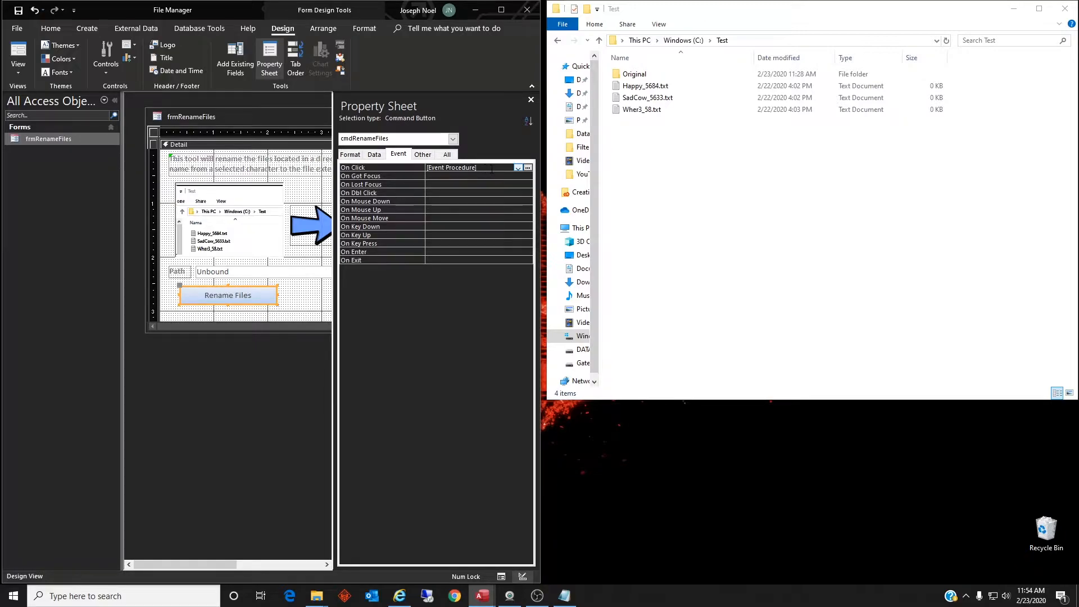
pyautogui.click(423, 154)
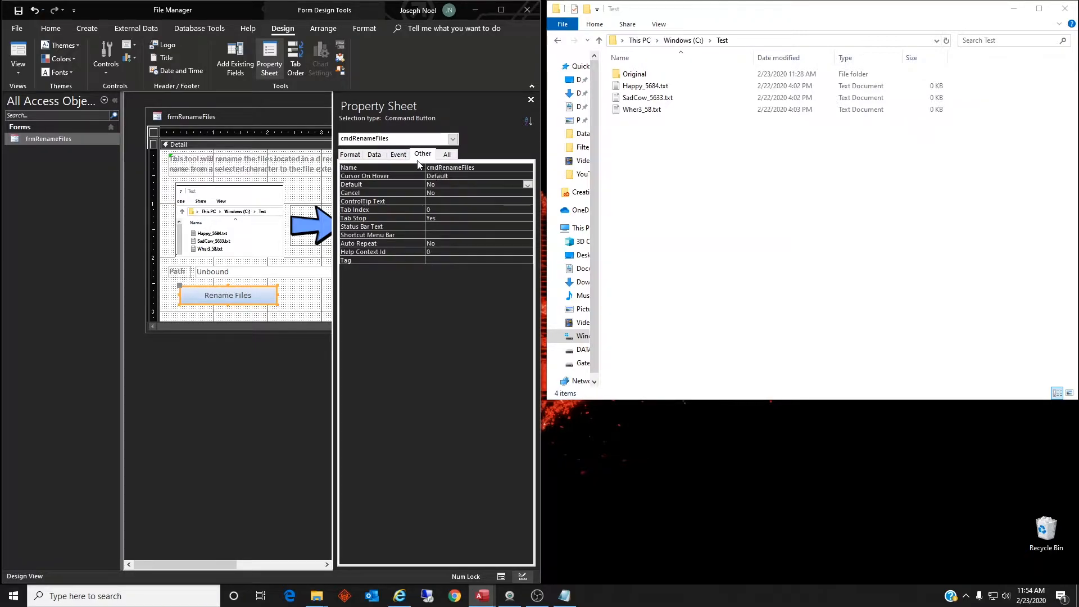
pyautogui.click(398, 154)
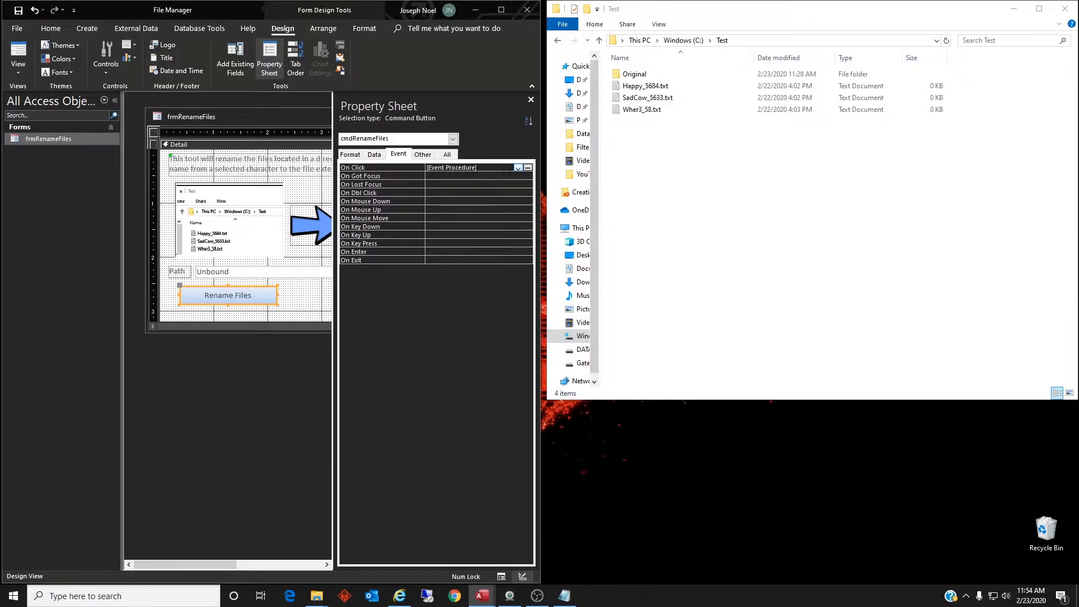
pyautogui.click(527, 166)
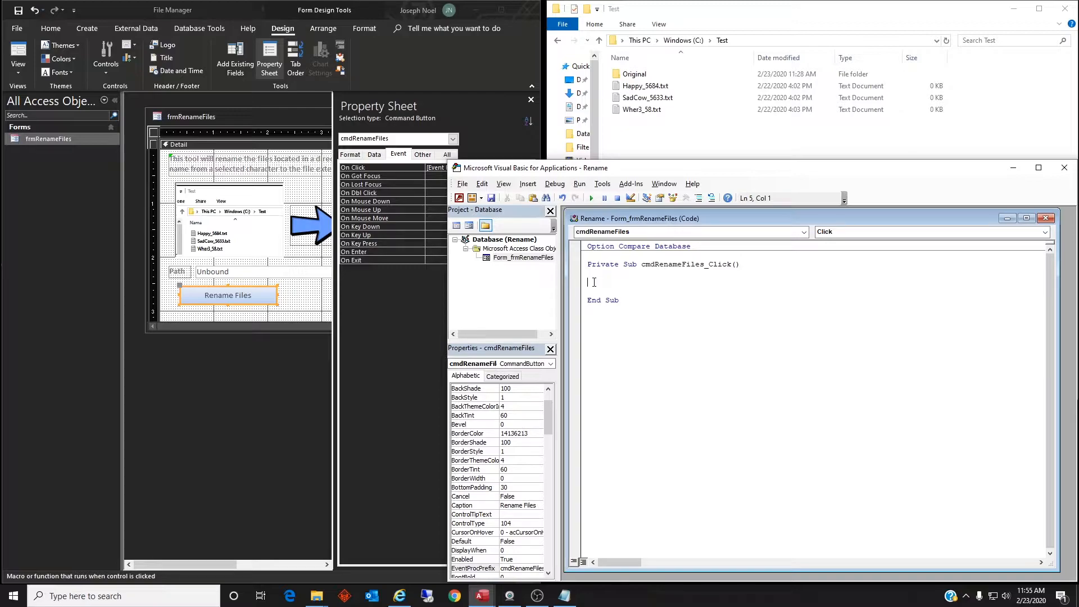
# Step: Declare strName, strFile and strPath As String in cmdRenameFiles_Click using IntelliSense
pyautogui.write('Dim str')
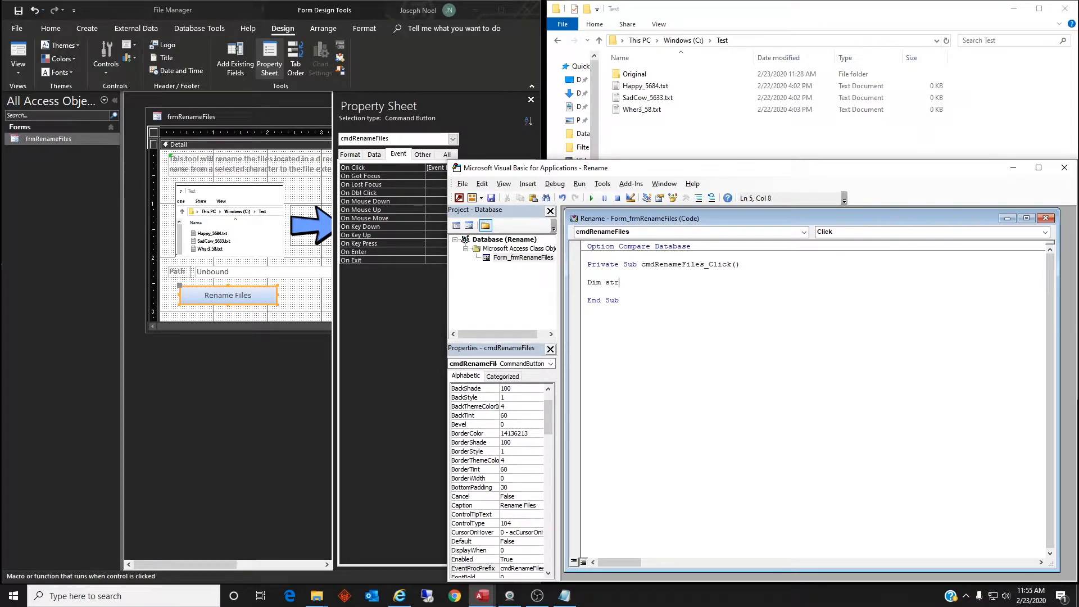
pyautogui.write('Name As String')
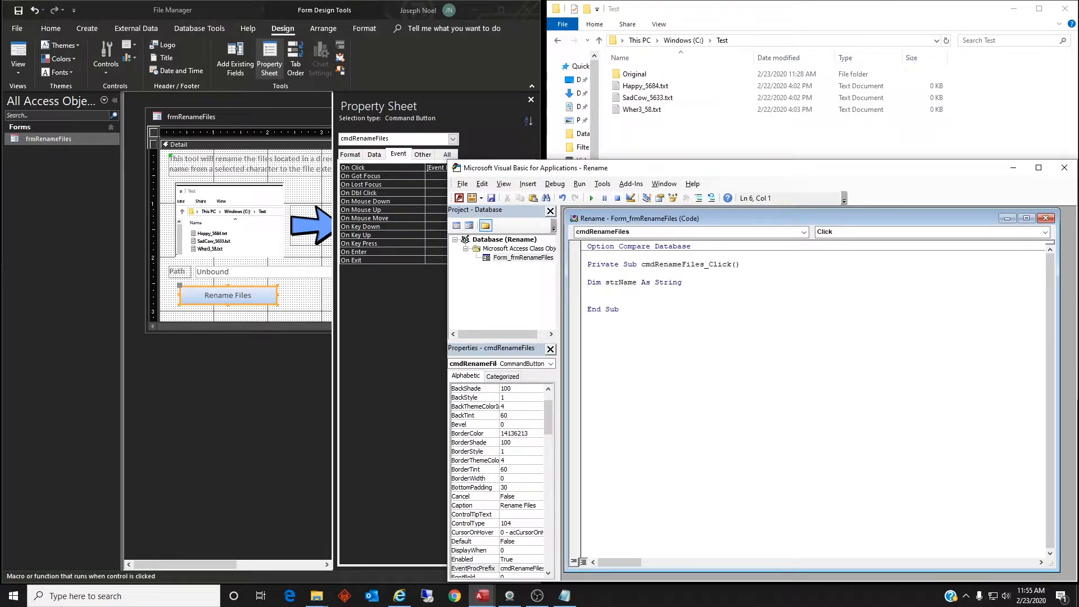
pyautogui.write('Dim')
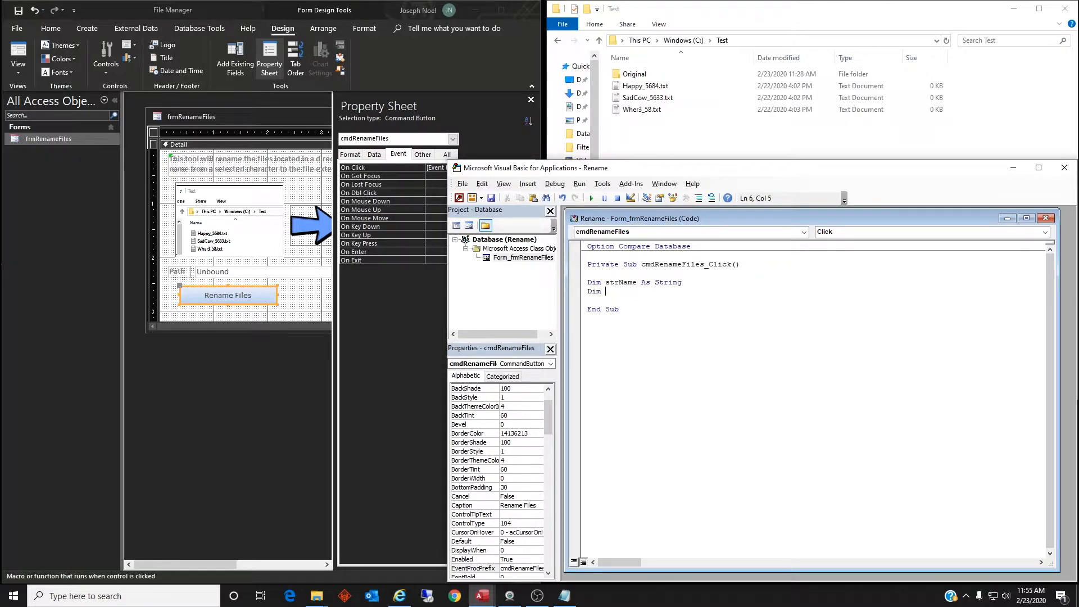
pyautogui.write('strFile A')
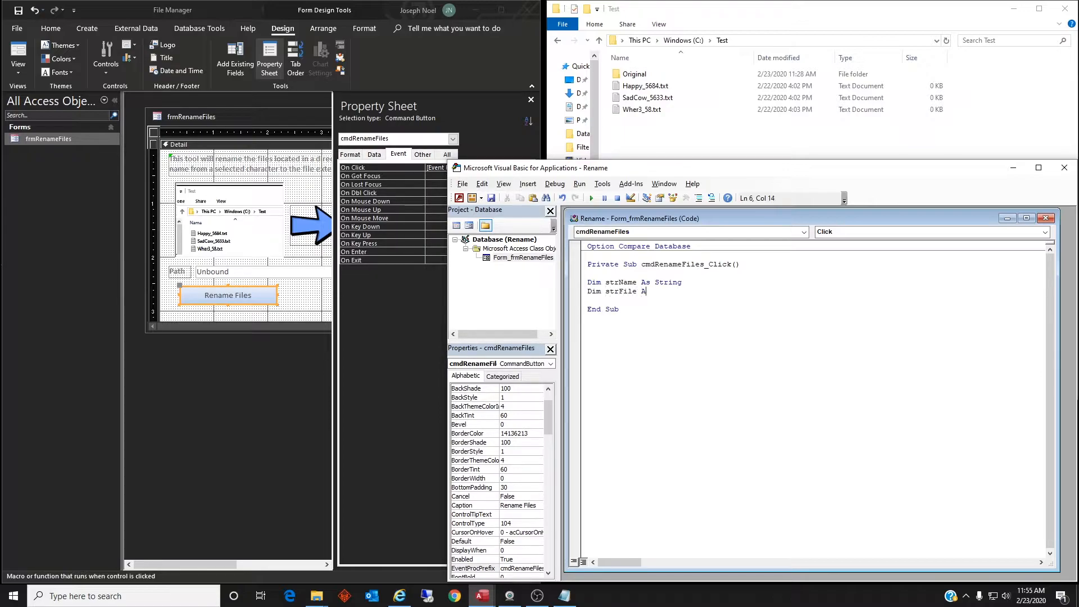
pyautogui.write('Str')
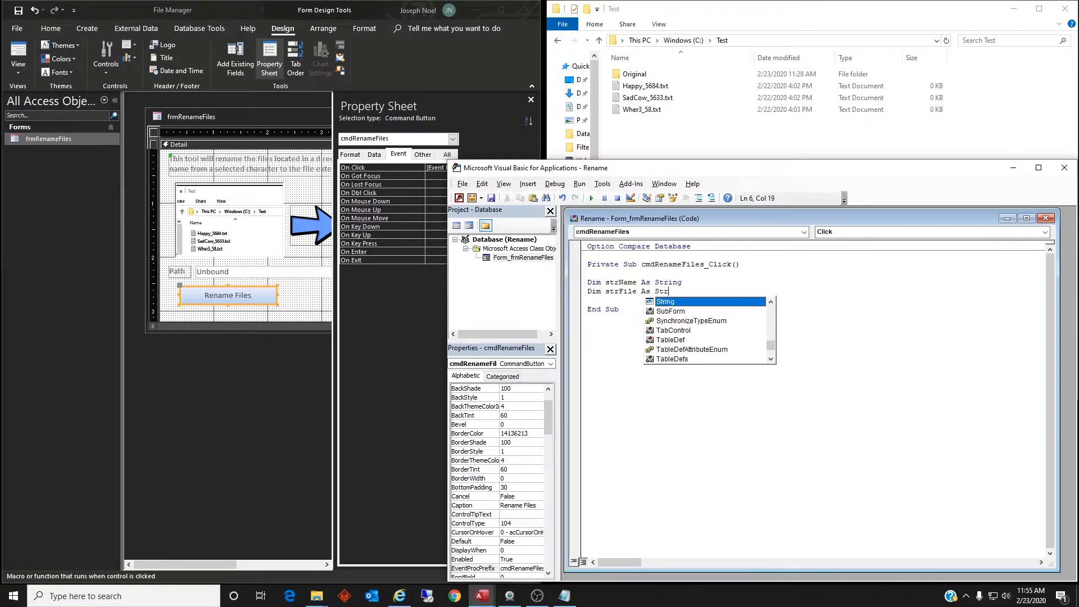
pyautogui.press('Enter')
pyautogui.write('Dim')
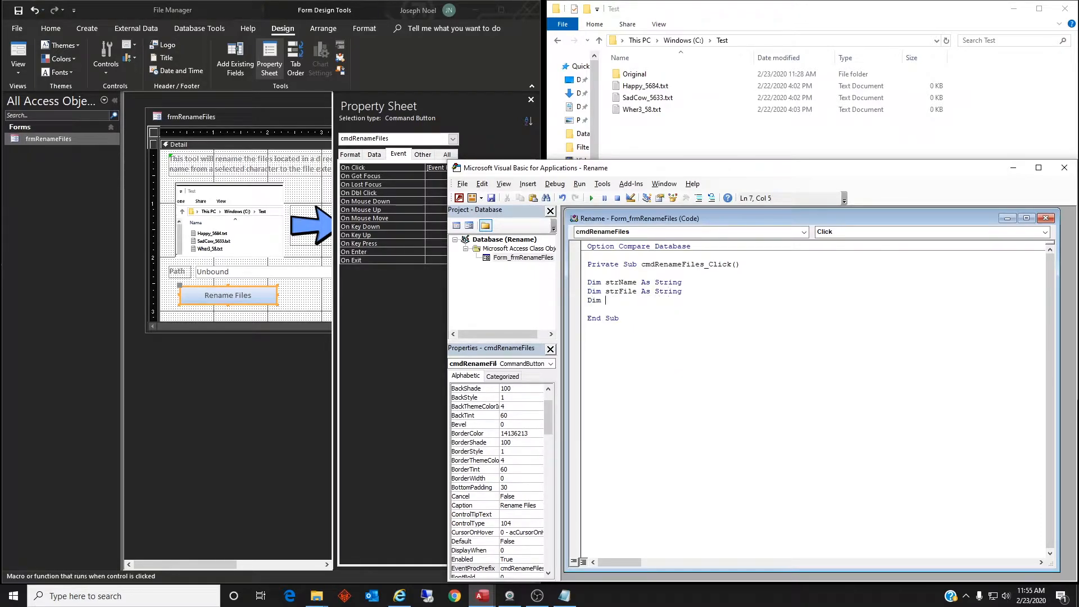
pyautogui.write('strPat')
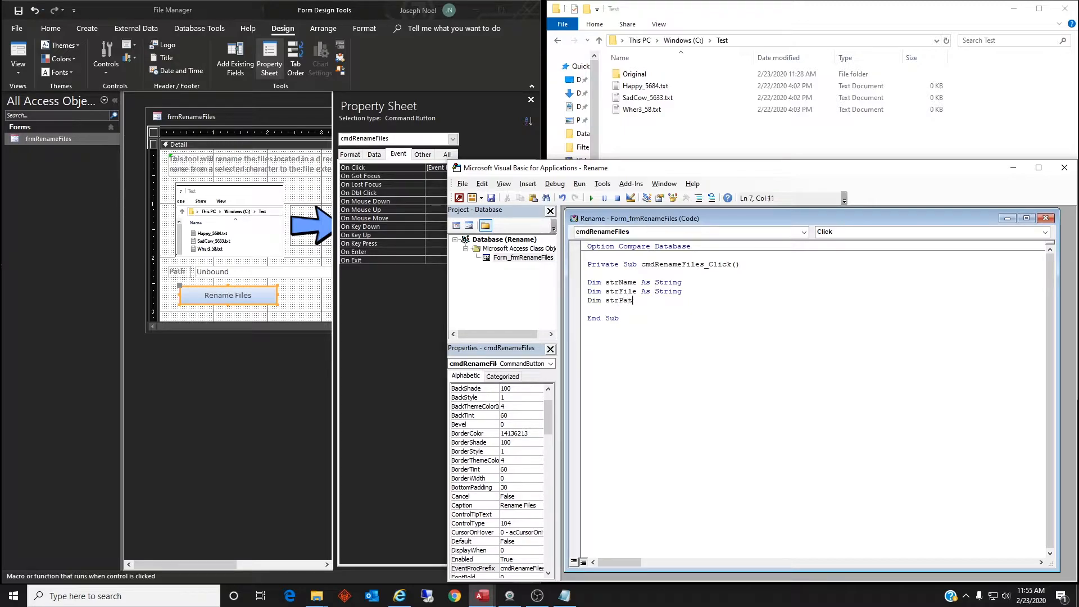
pyautogui.write('h As')
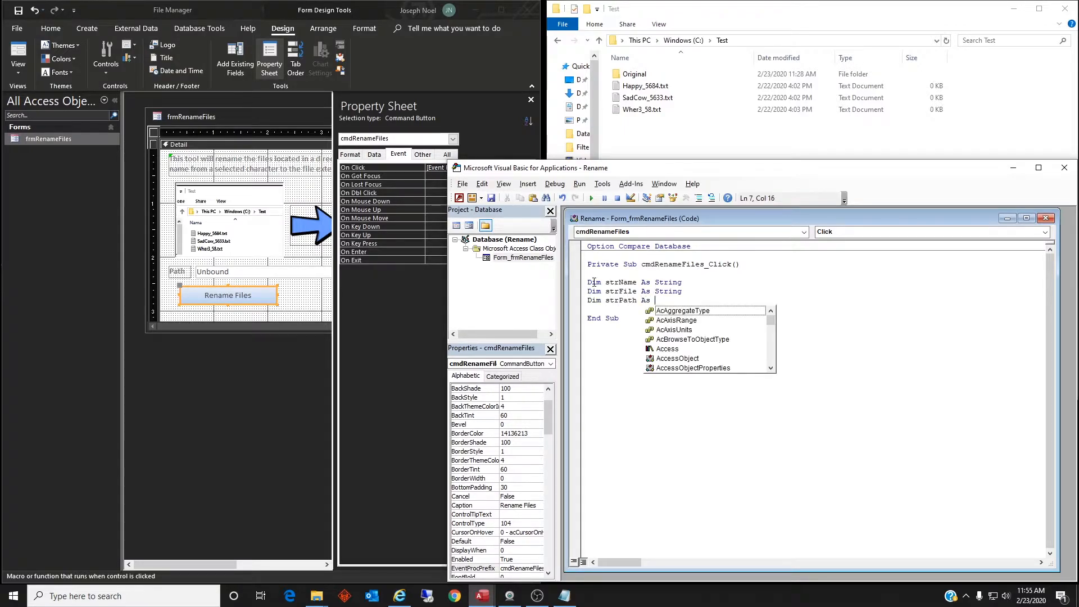
pyautogui.write('String')
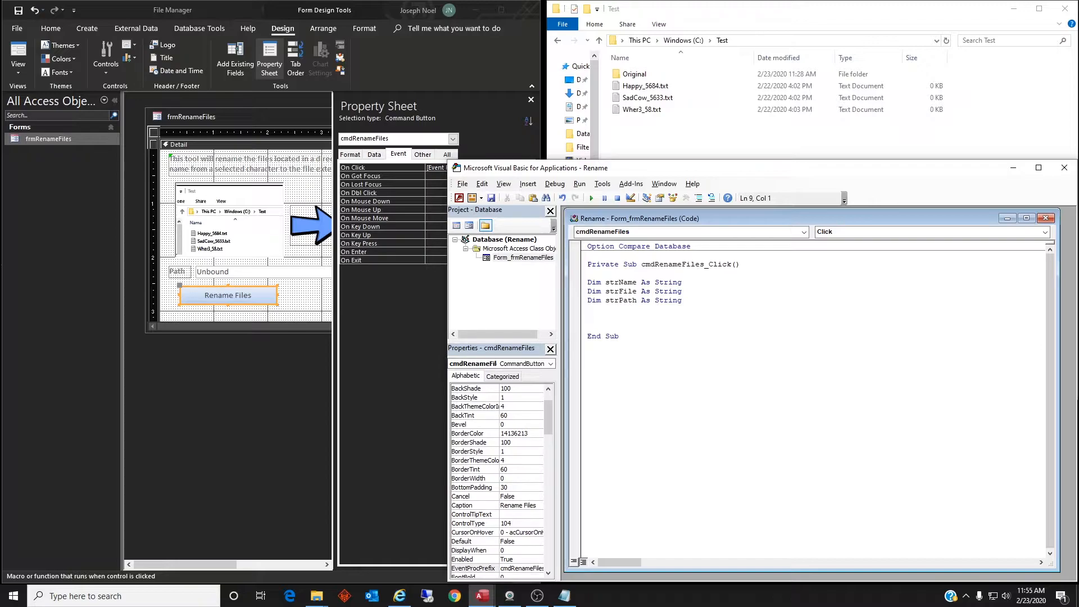
# Step: Add the line strPath = Me.txtPath & "\" picking txtPath from IntelliSense
pyautogui.write('strPat')
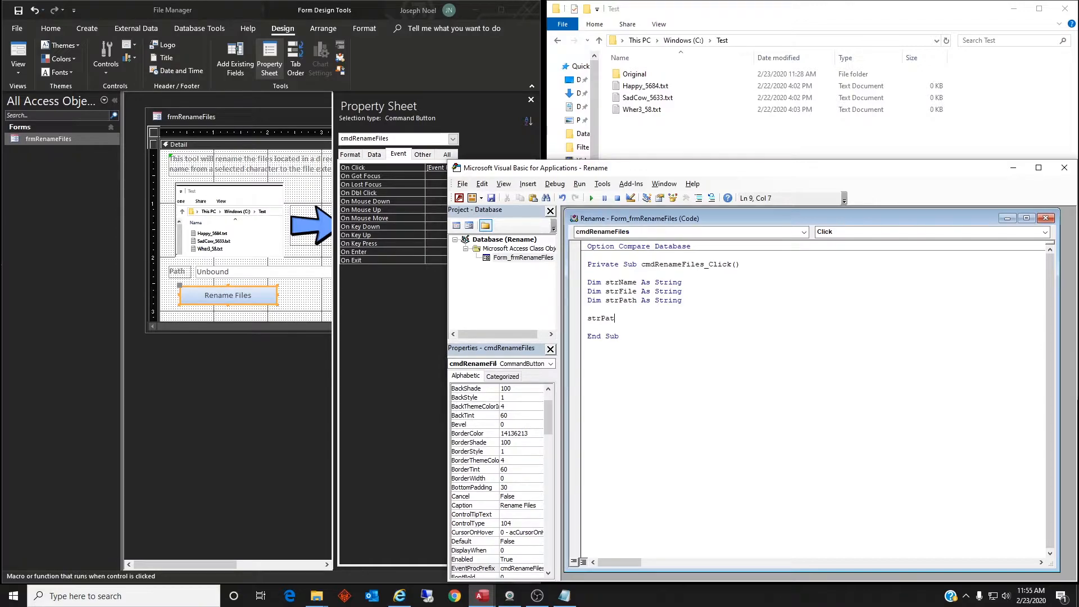
pyautogui.write('h')
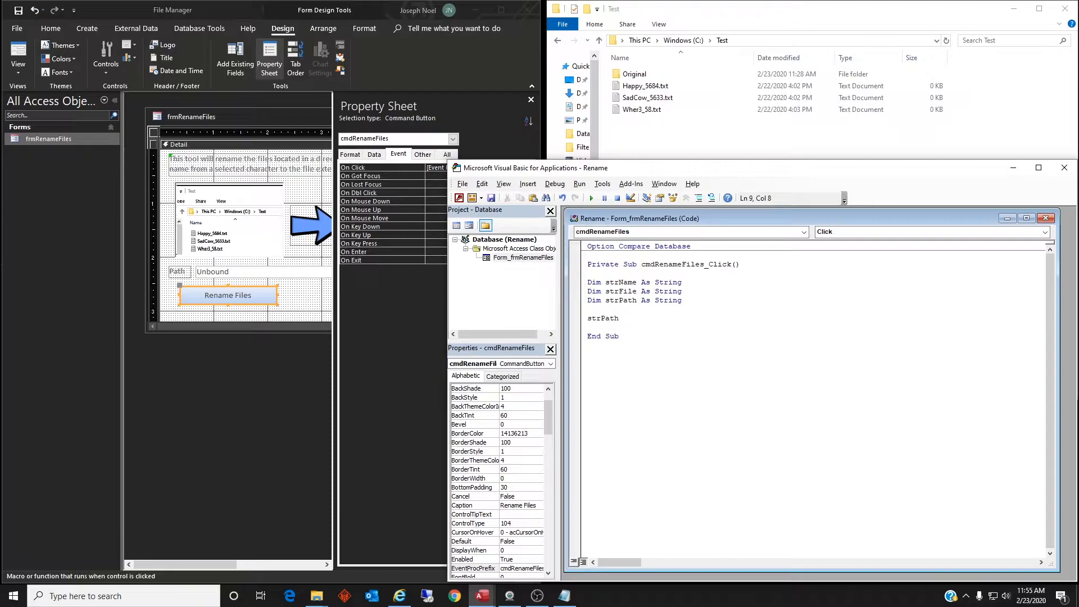
pyautogui.write('=')
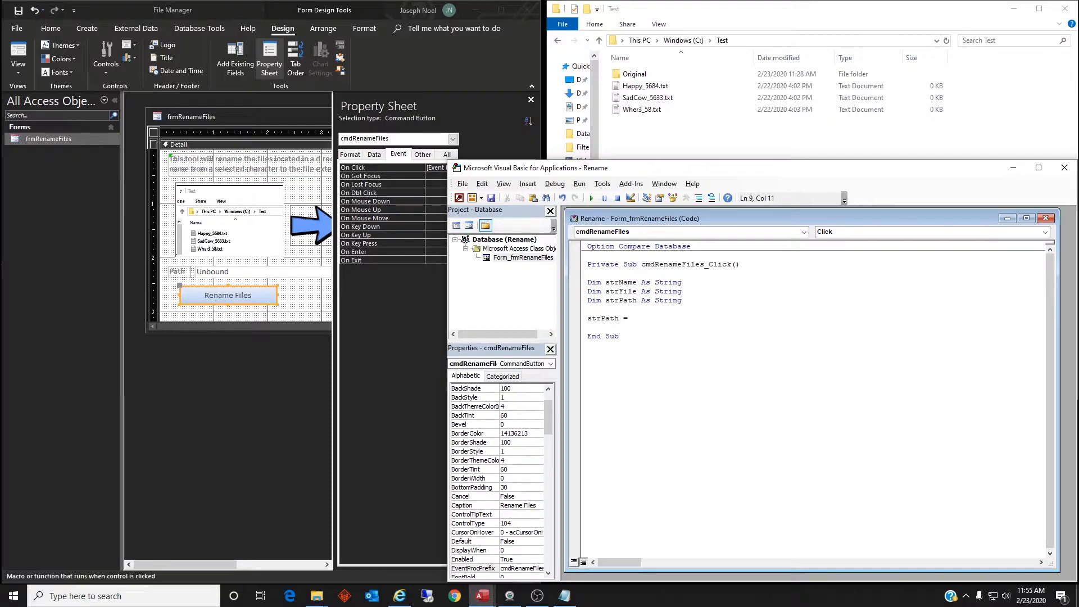
pyautogui.write('Me')
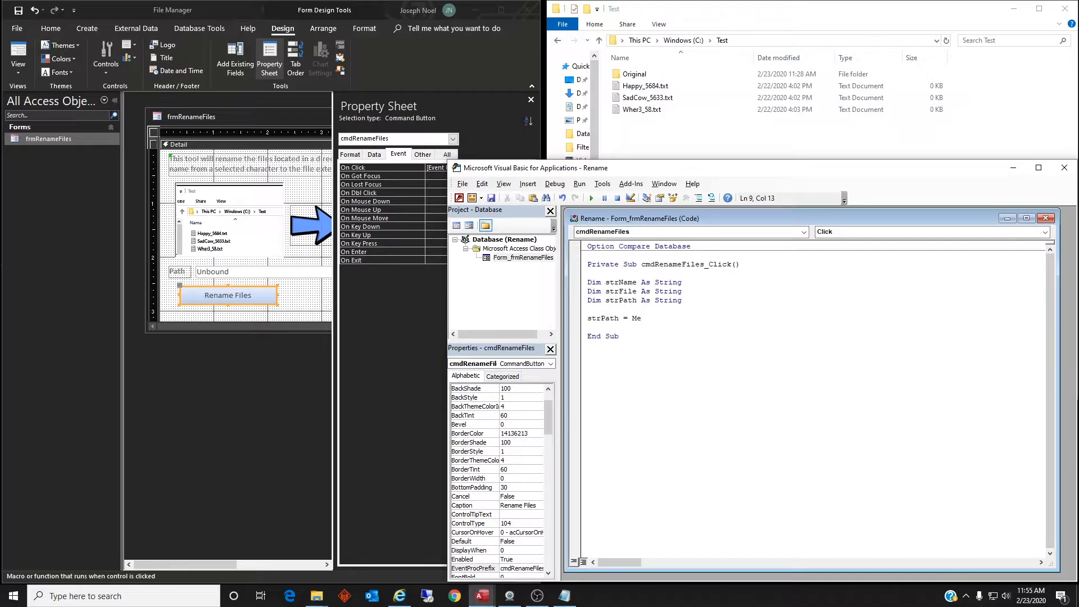
pyautogui.write('.')
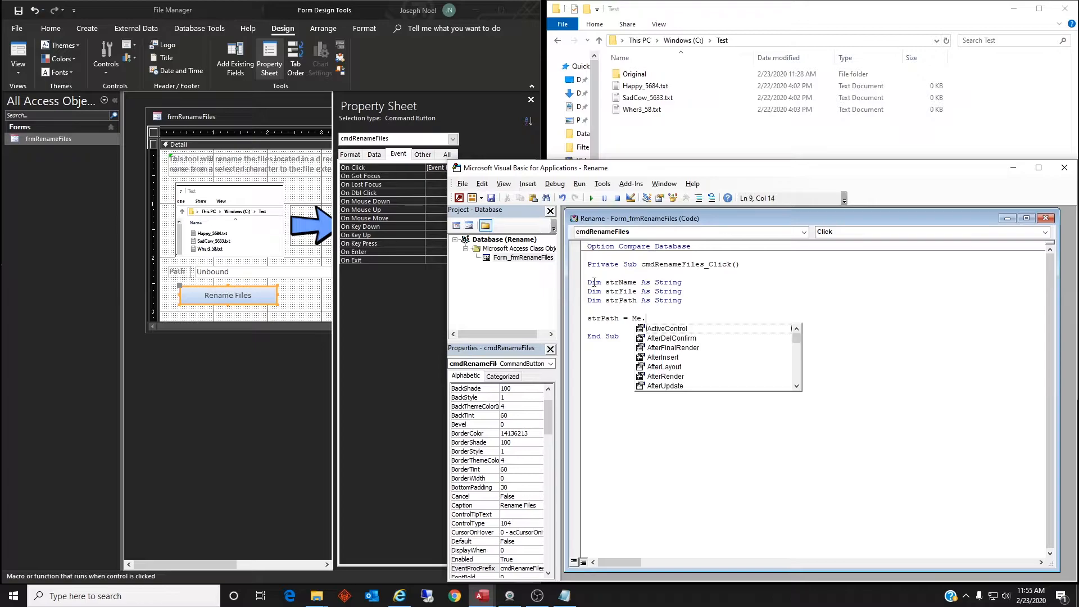
pyautogui.write('txtPath &')
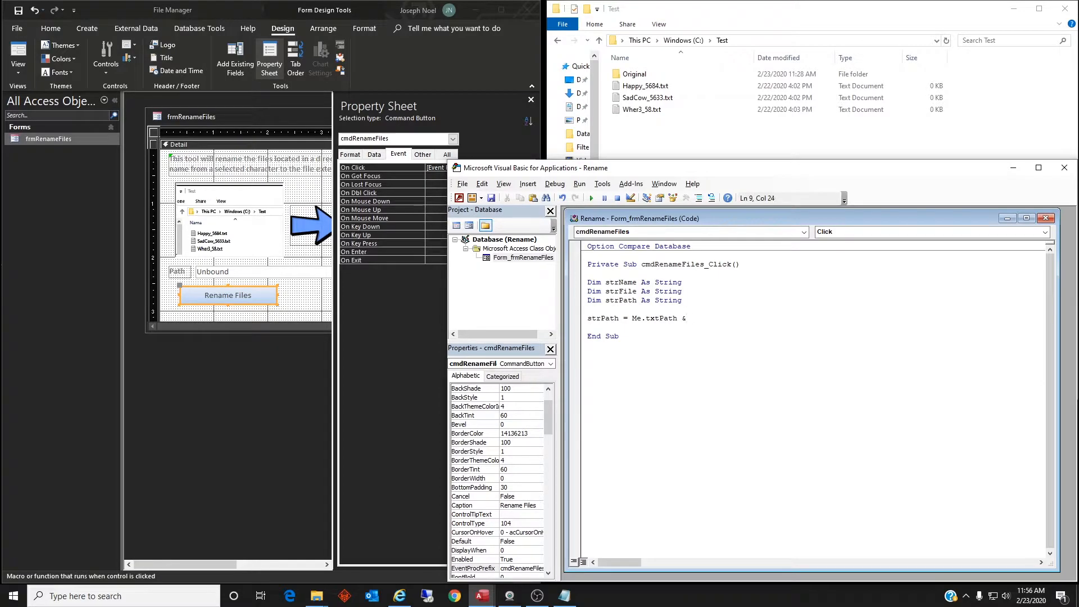
pyautogui.write('"\\')
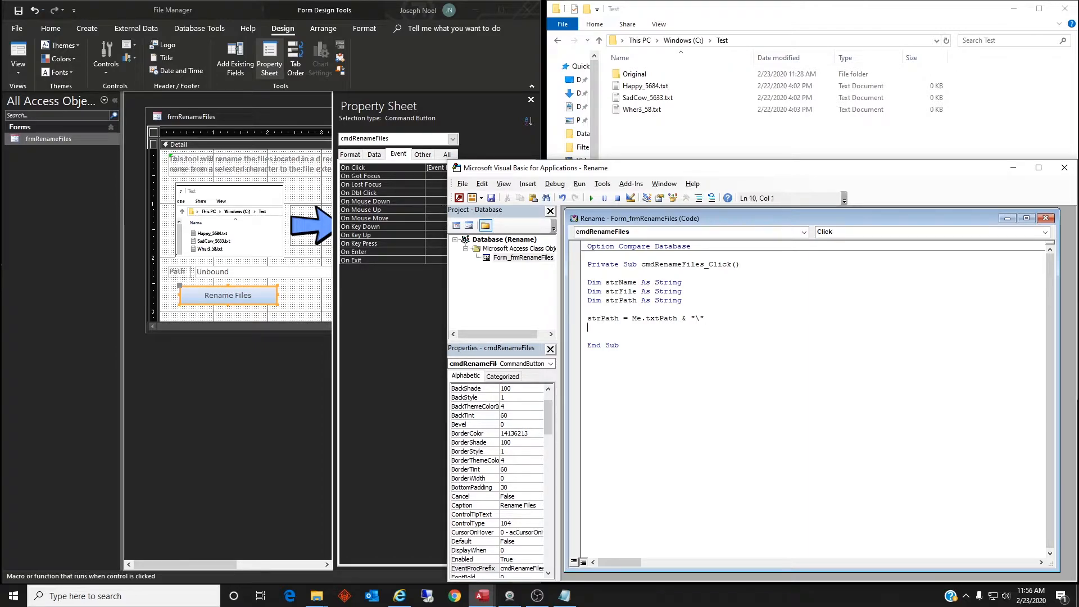
# Step: Add strFile = Dir(strPath & "*.*"), dismissing the compile error and adding the closing parenthesis
pyautogui.write('strFi')
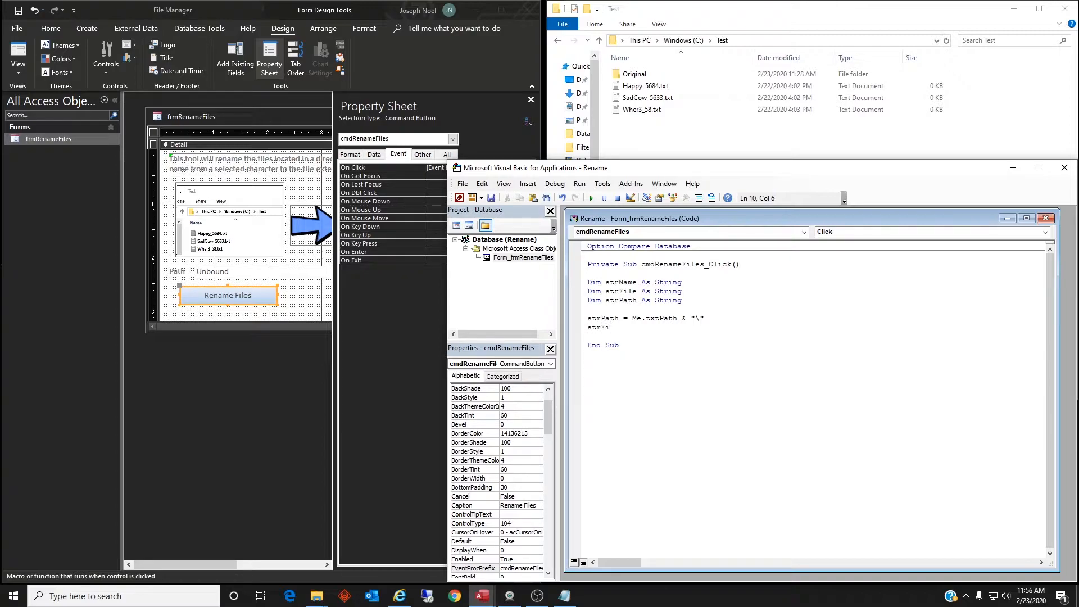
pyautogui.write('le =')
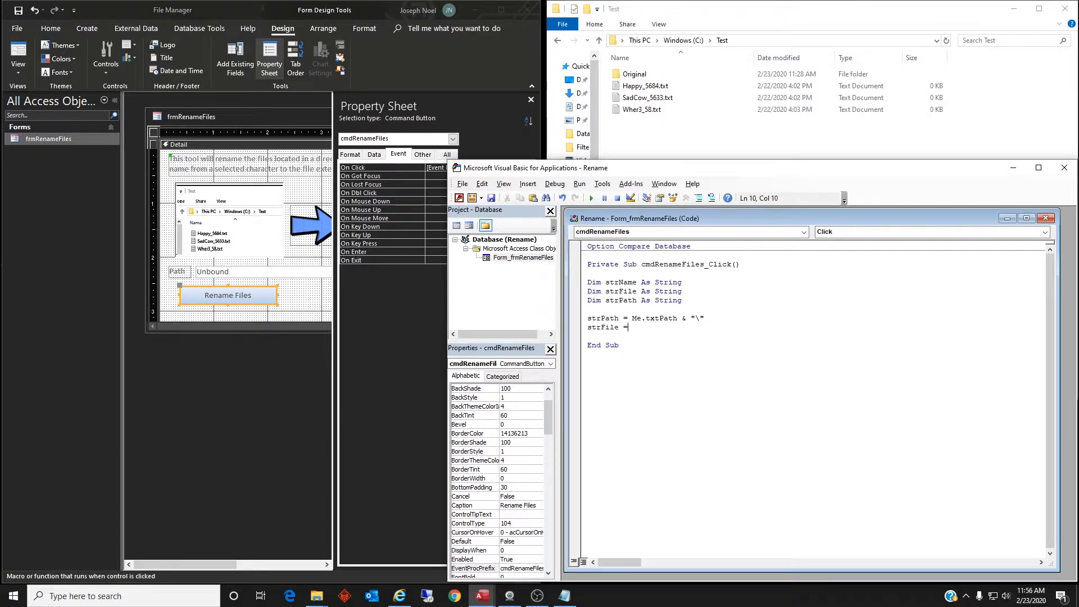
pyautogui.write('Dir')
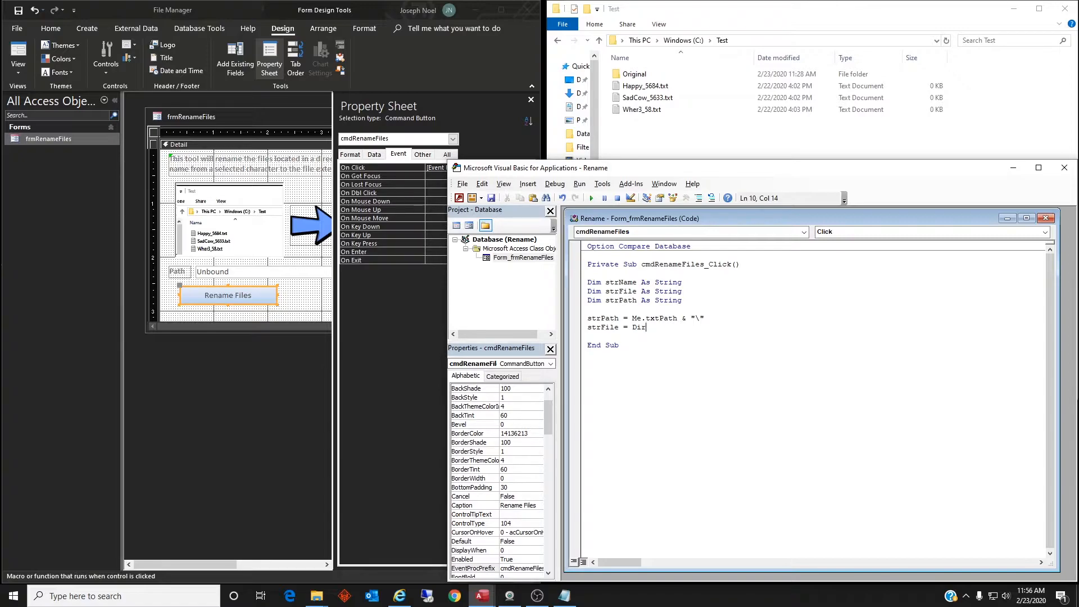
pyautogui.write('(str')
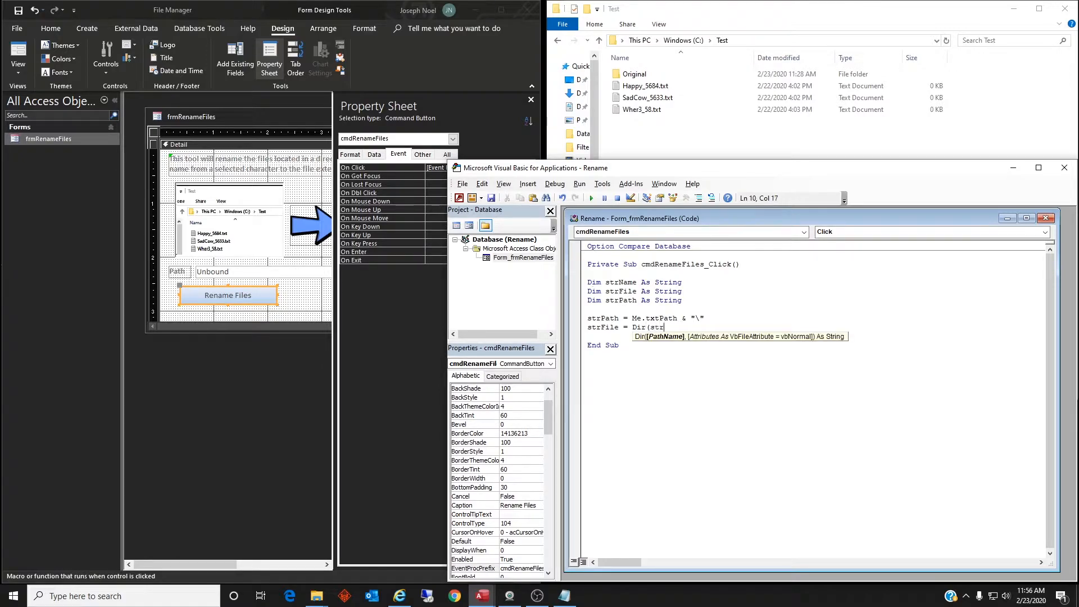
pyautogui.write('Path &')
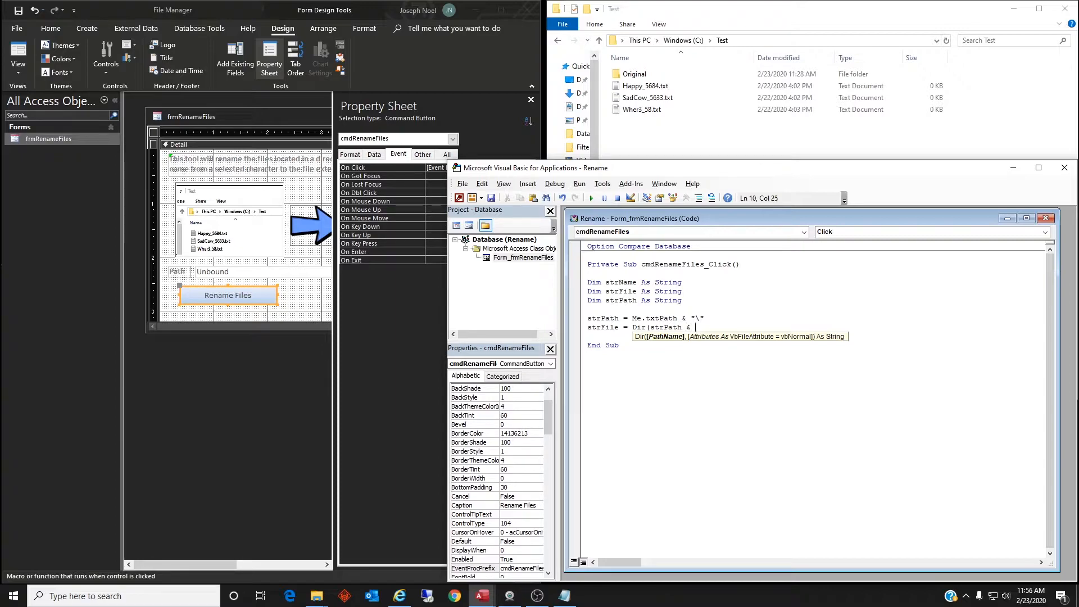
pyautogui.write('"')
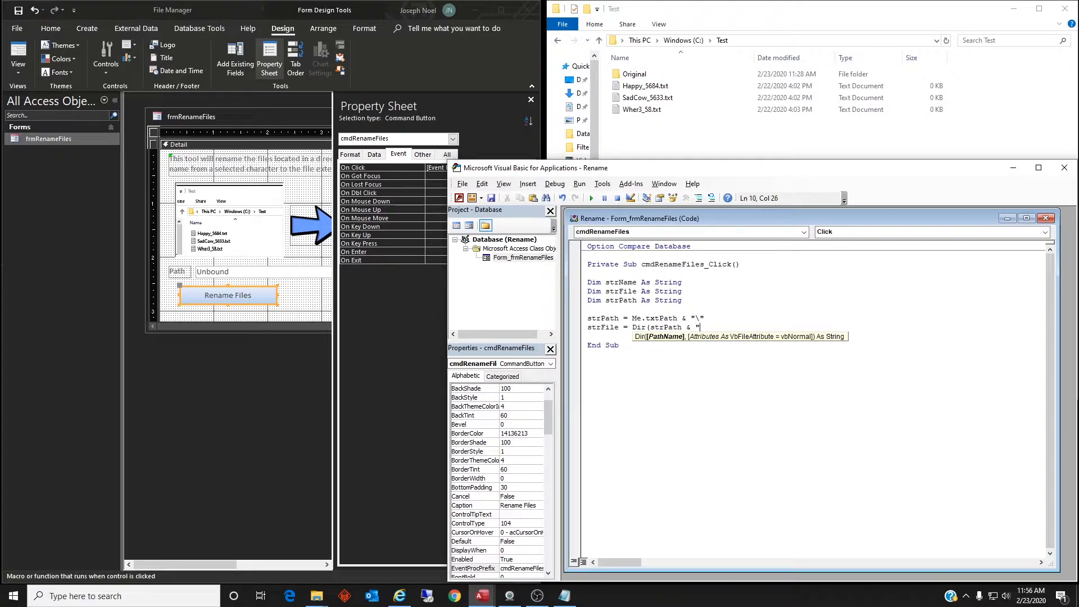
pyautogui.write('*.*')
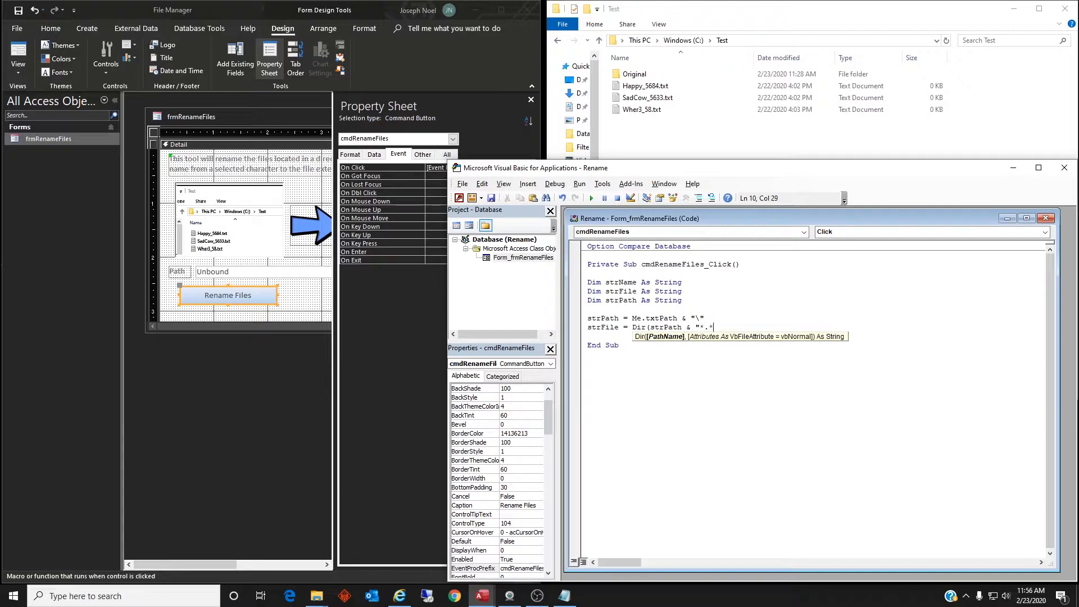
pyautogui.write('"')
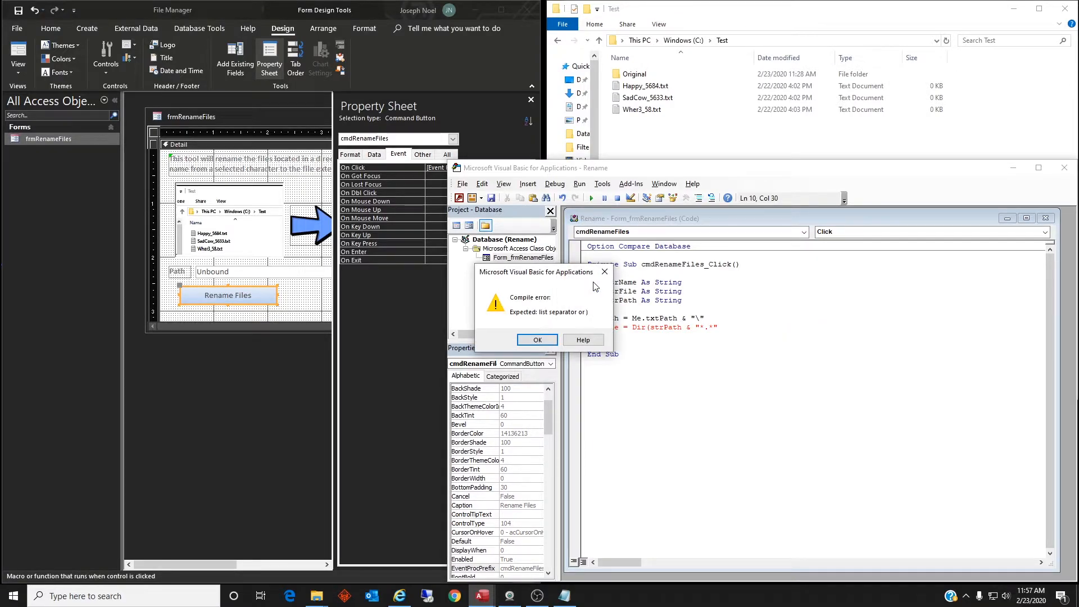
pyautogui.click(537, 340)
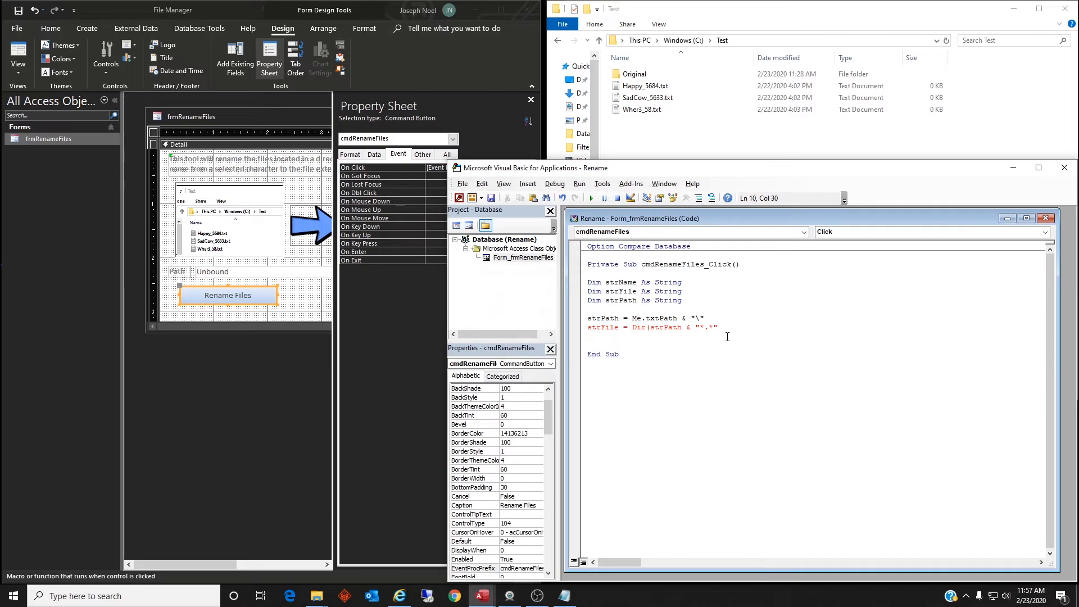
pyautogui.write(')')
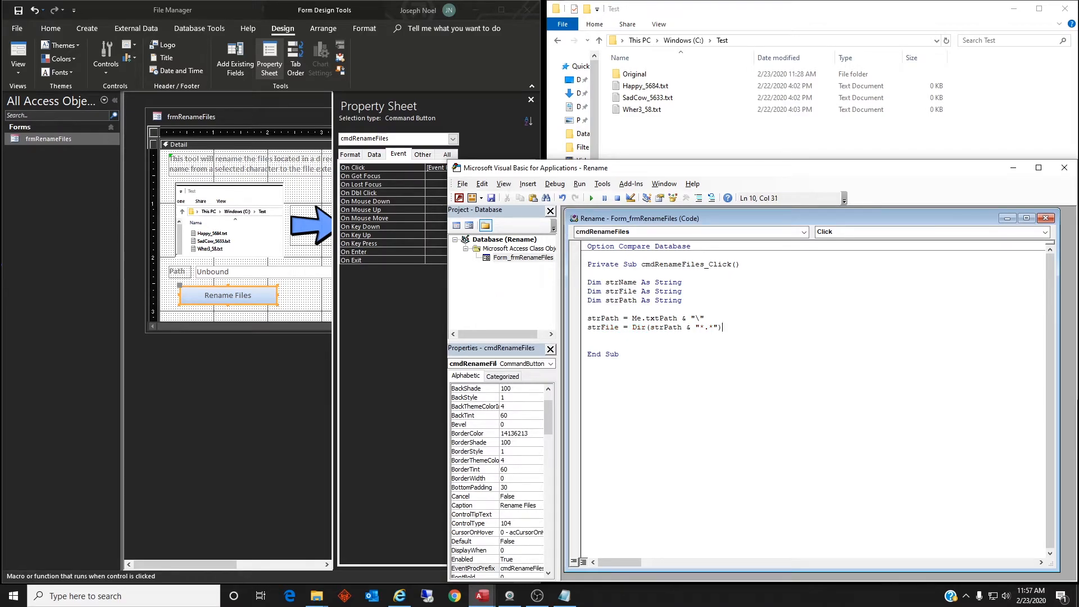
# Step: Write Do While Len(strFile) > 0 and begin the strName = Left/InStr/Right expression inside it
pyautogui.press('Enter')
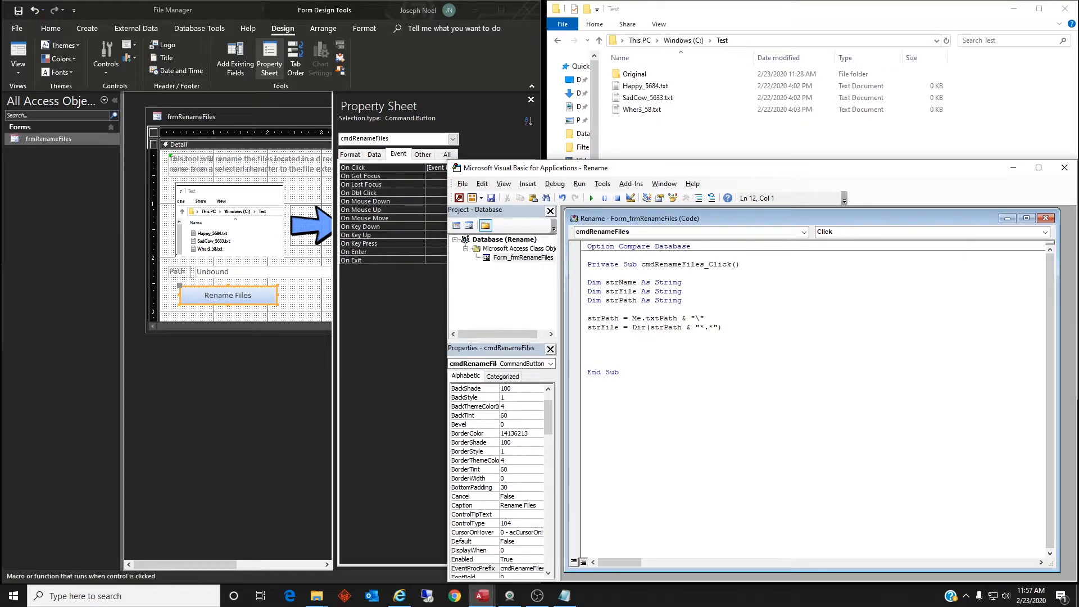
pyautogui.write('Do While')
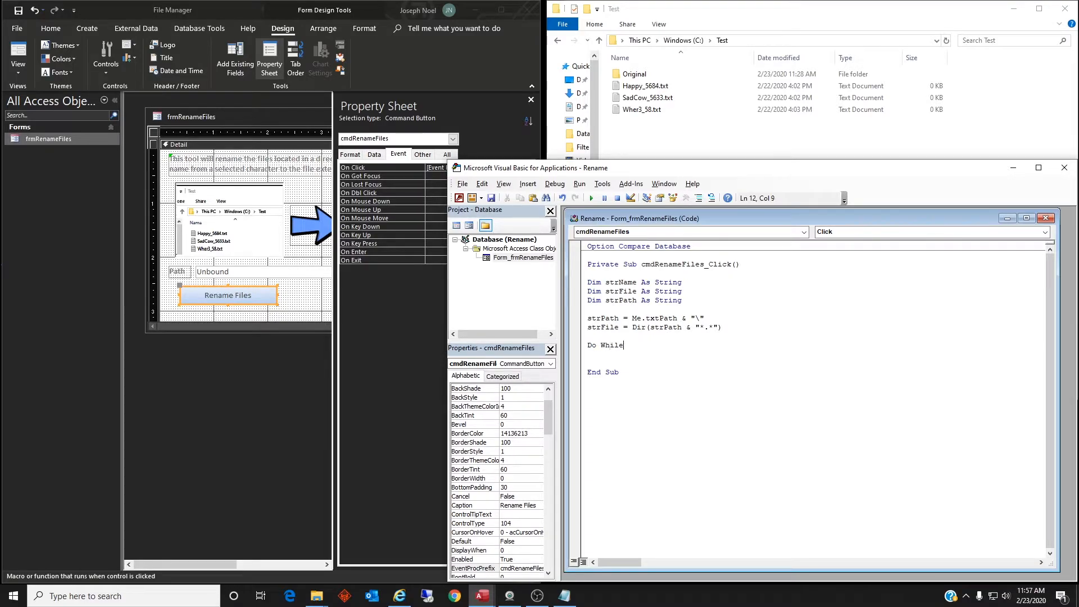
pyautogui.write('L')
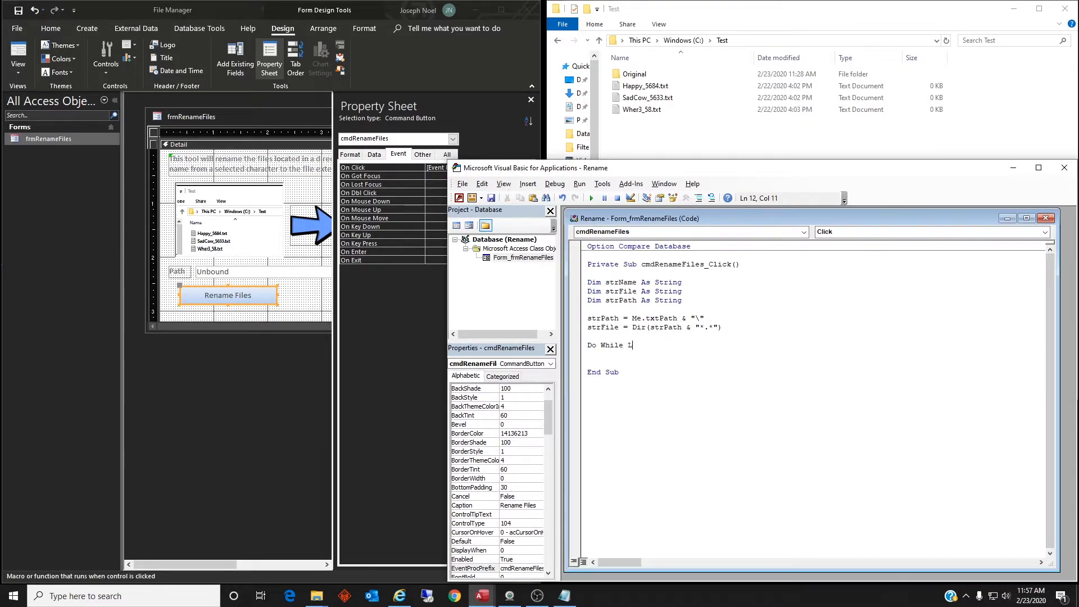
pyautogui.write('Len(')
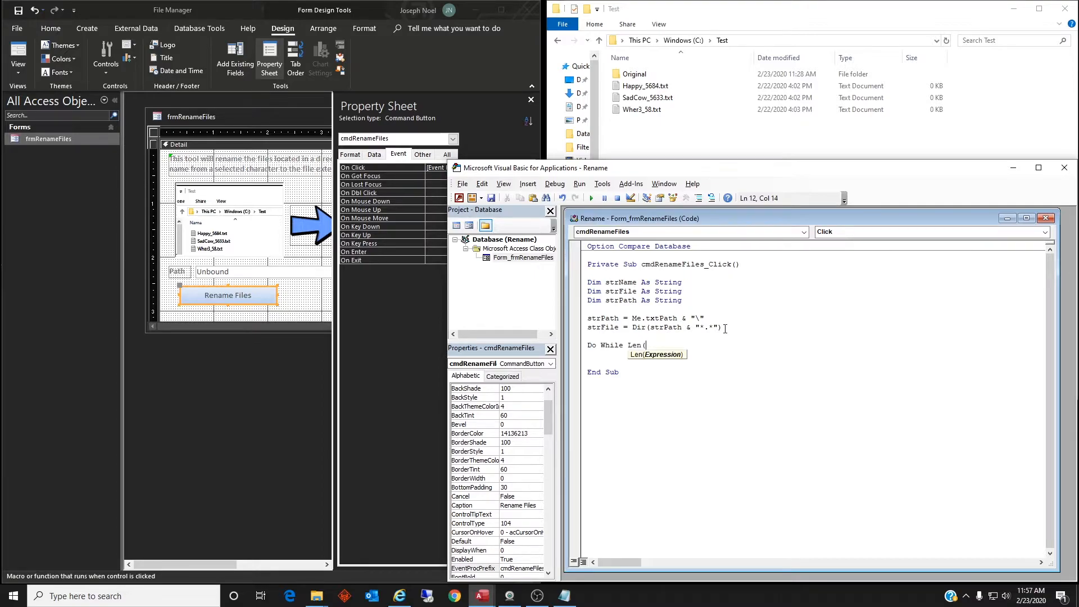
pyautogui.write('strFile')
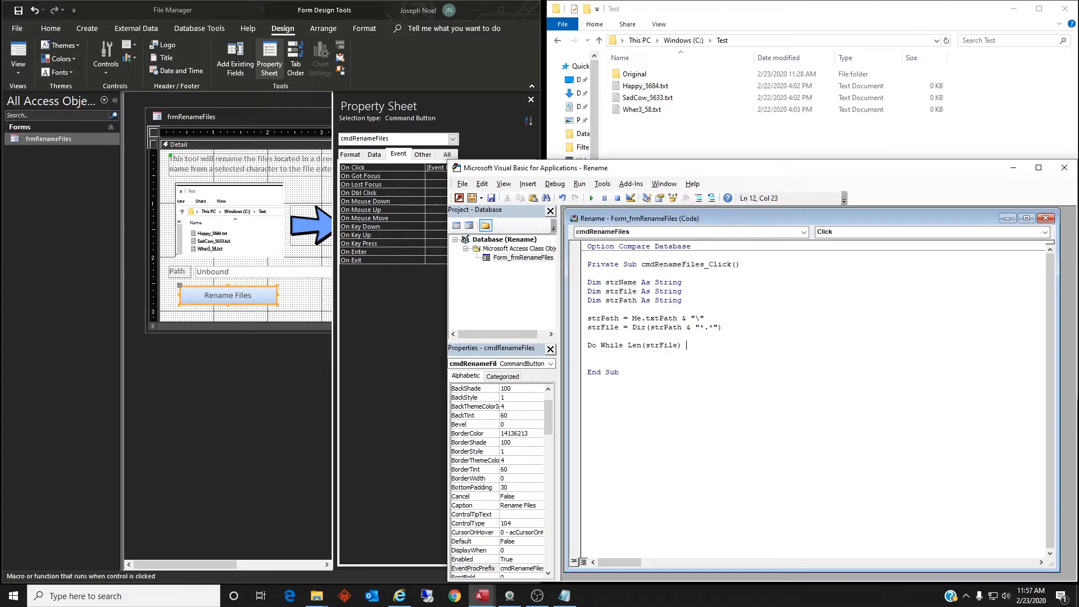
pyautogui.write('> 0')
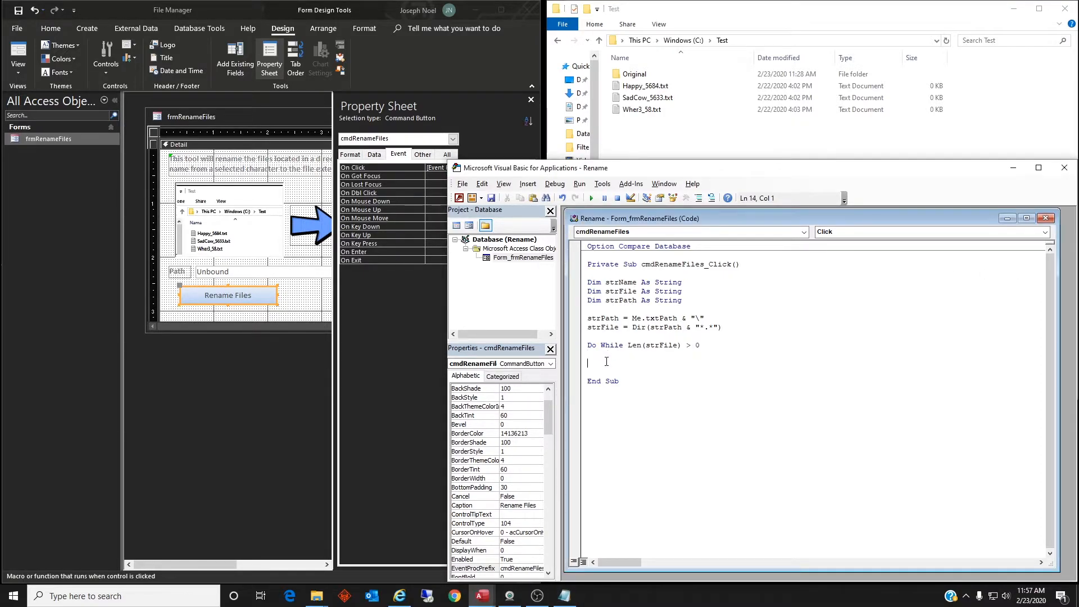
pyautogui.write('strName = Left(strFile, InStr(1, strFile, Me.txtChar, vbTextCompare) - 1) & Right(strFile, 4)')
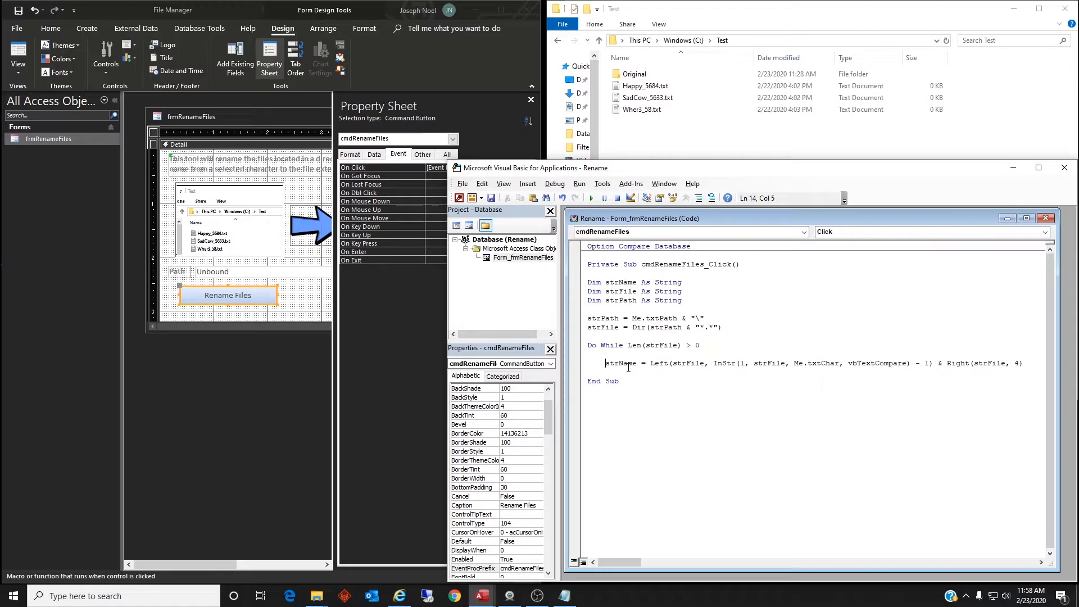
pyautogui.moveTo(658, 366)
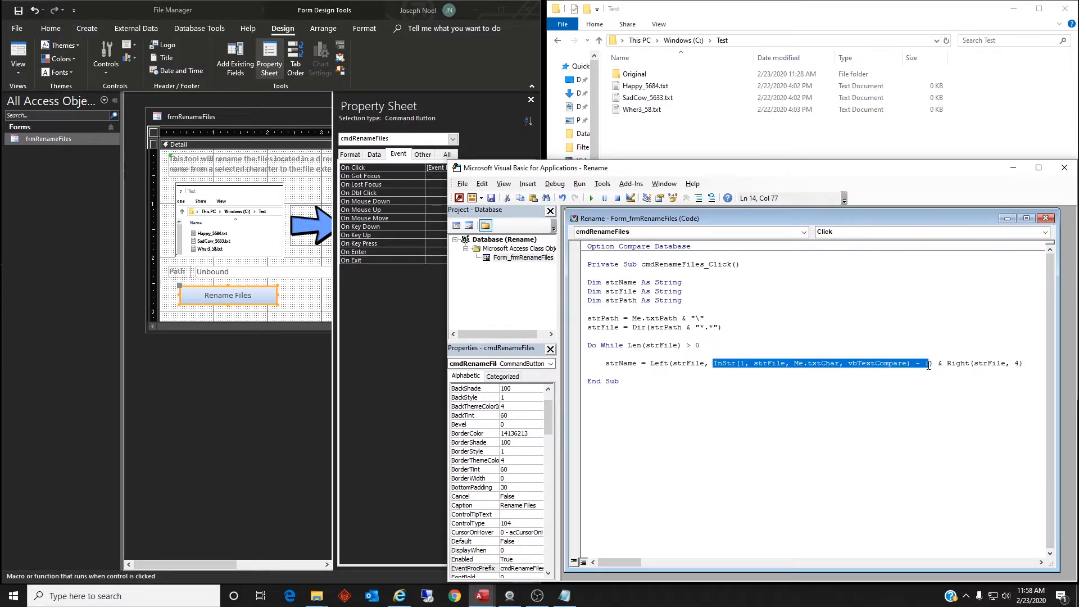
pyautogui.moveTo(860, 398)
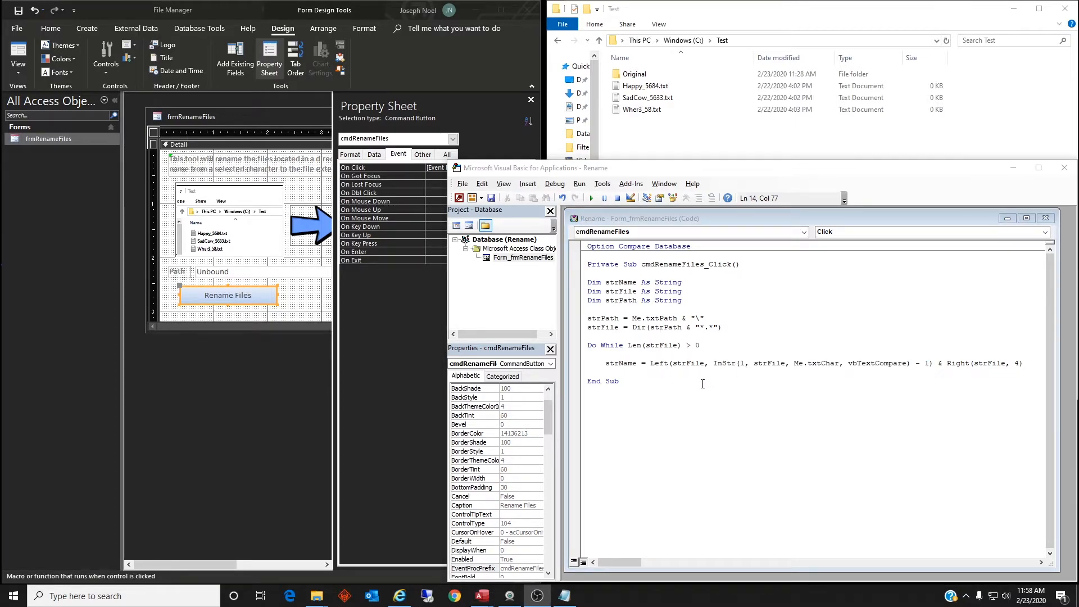
pyautogui.moveTo(717, 367)
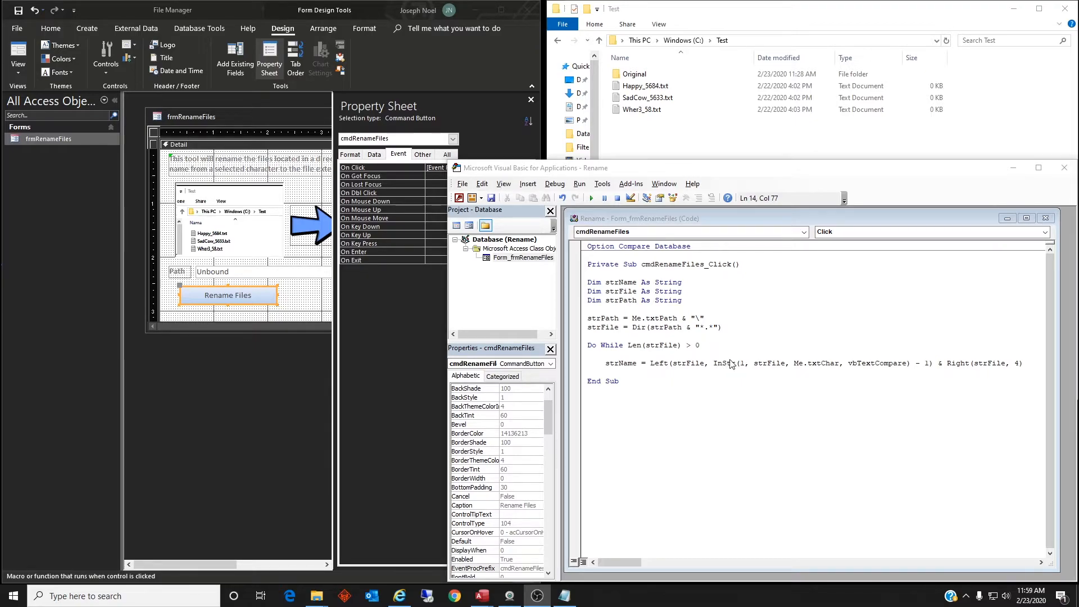
# Step: Select part of the strName line in the code window
pyautogui.moveTo(714, 363); pyautogui.dragTo(925, 363)
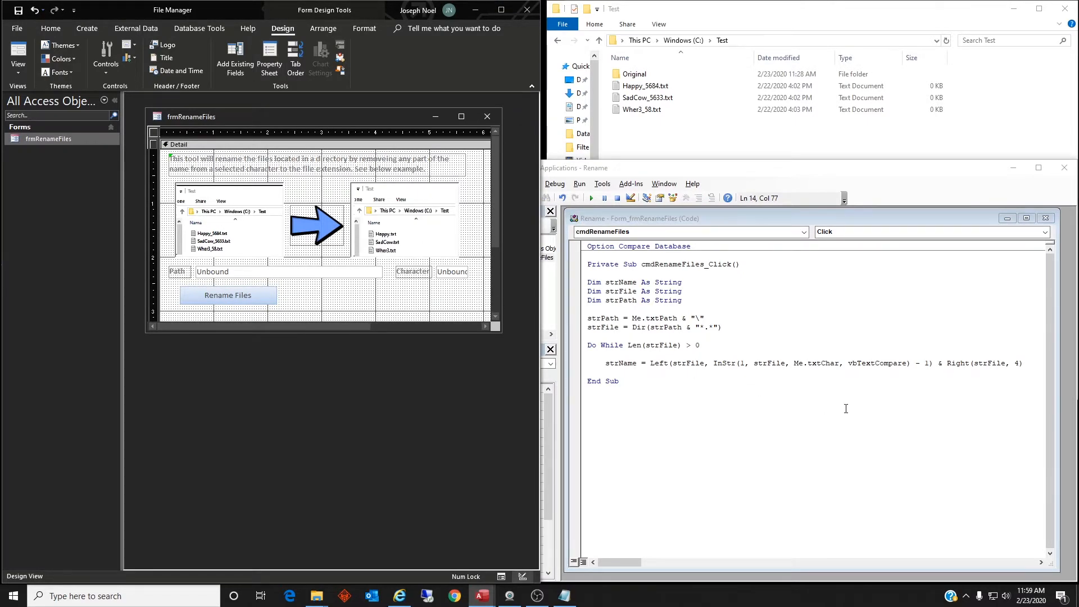
pyautogui.moveTo(861, 368)
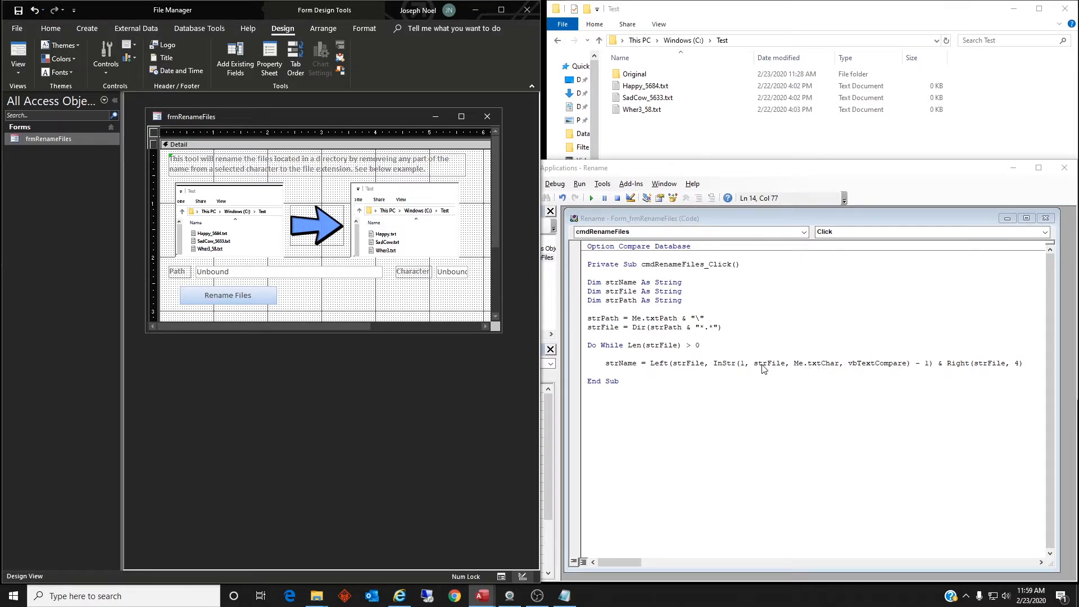
pyautogui.moveTo(816, 367)
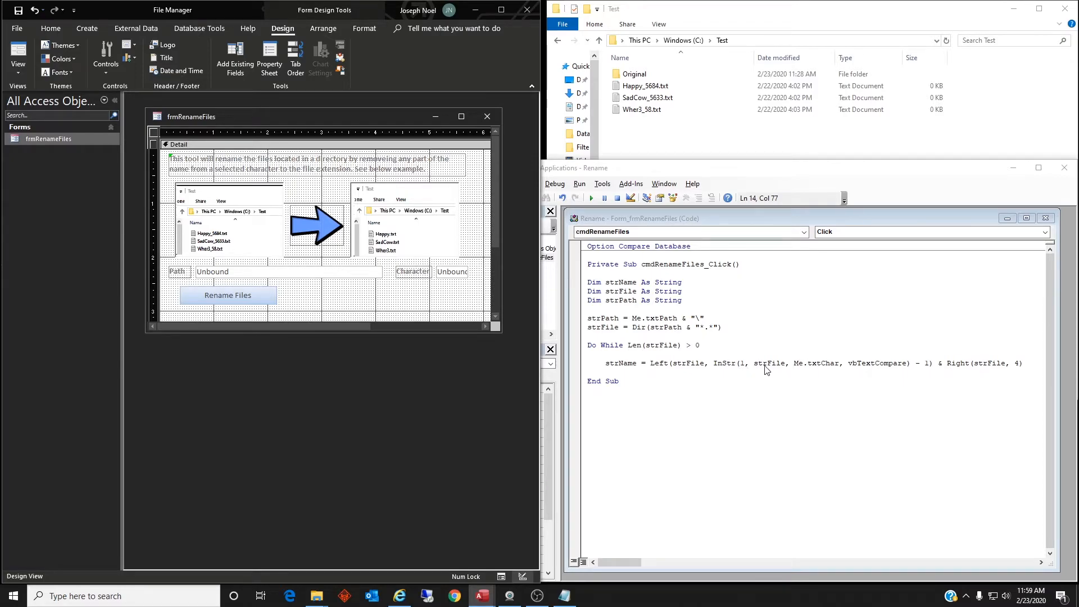
pyautogui.moveTo(839, 370)
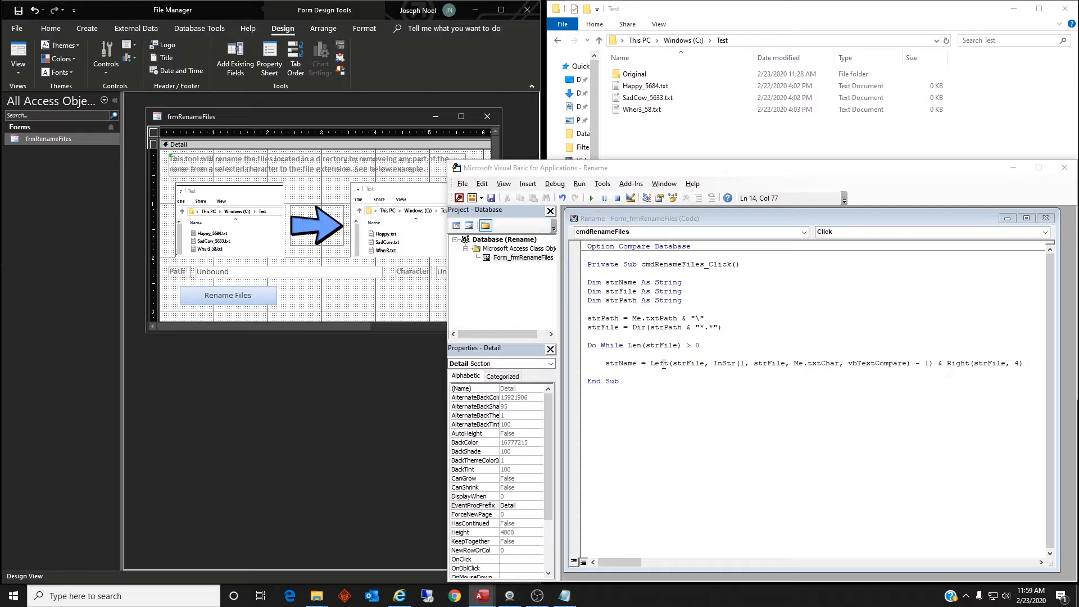
pyautogui.moveTo(726, 371)
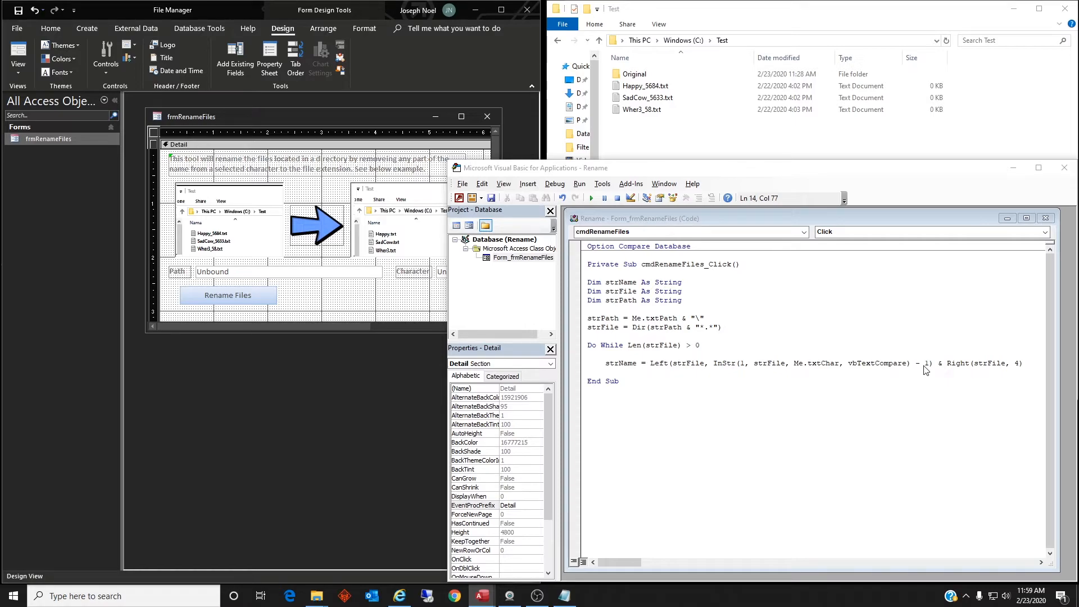
# Step: Bring the VBA editor back in front of the Access form design
pyautogui.click(645, 85)
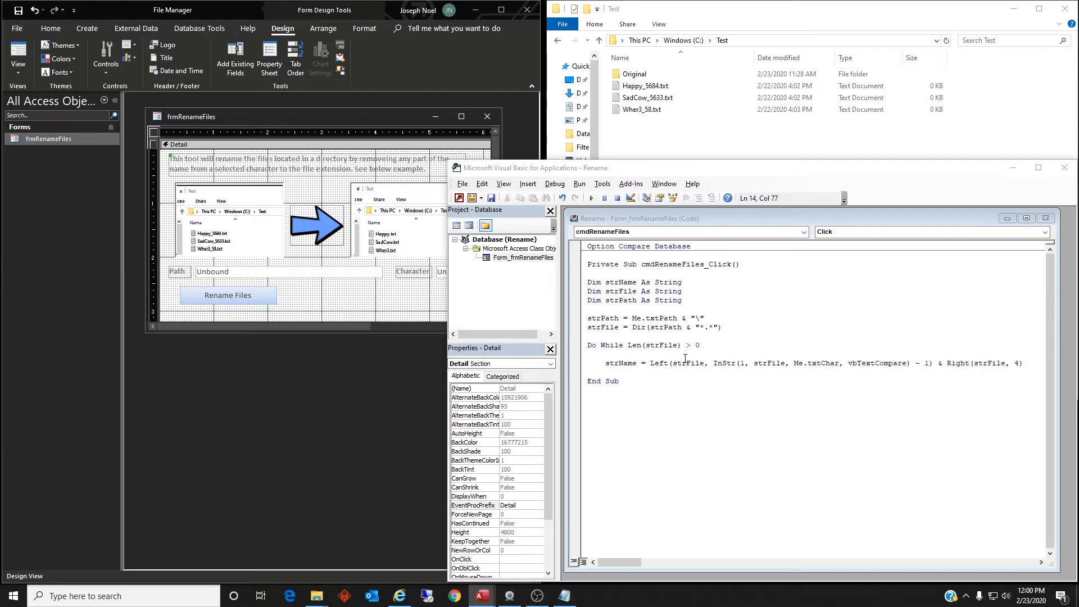
pyautogui.moveTo(624, 363)
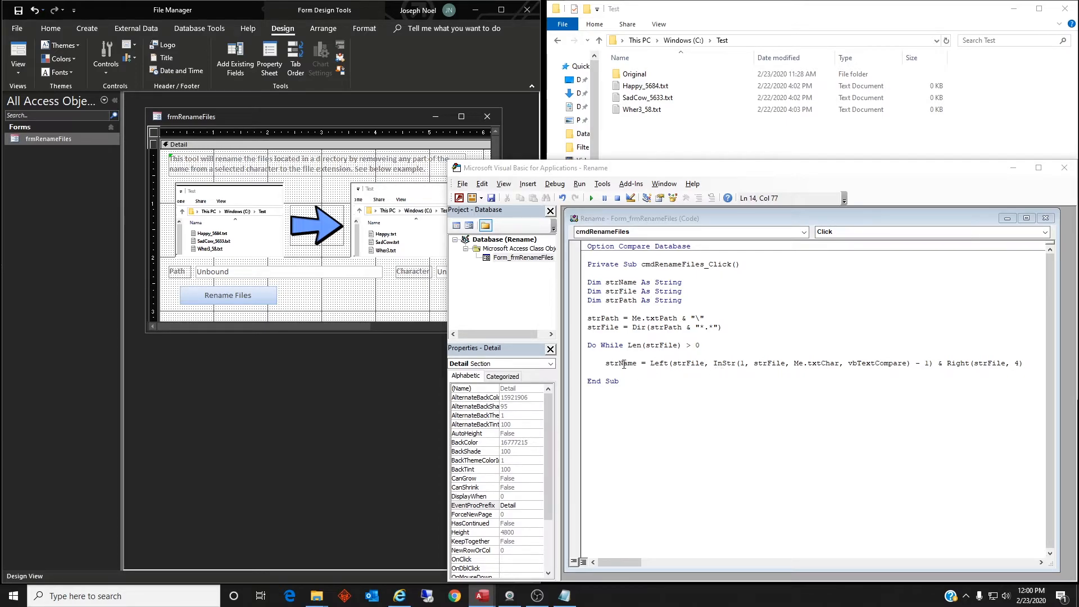
# Step: After the strName line, start the rename statement with Name strPath & strFile
pyautogui.doubleClick(621, 363)
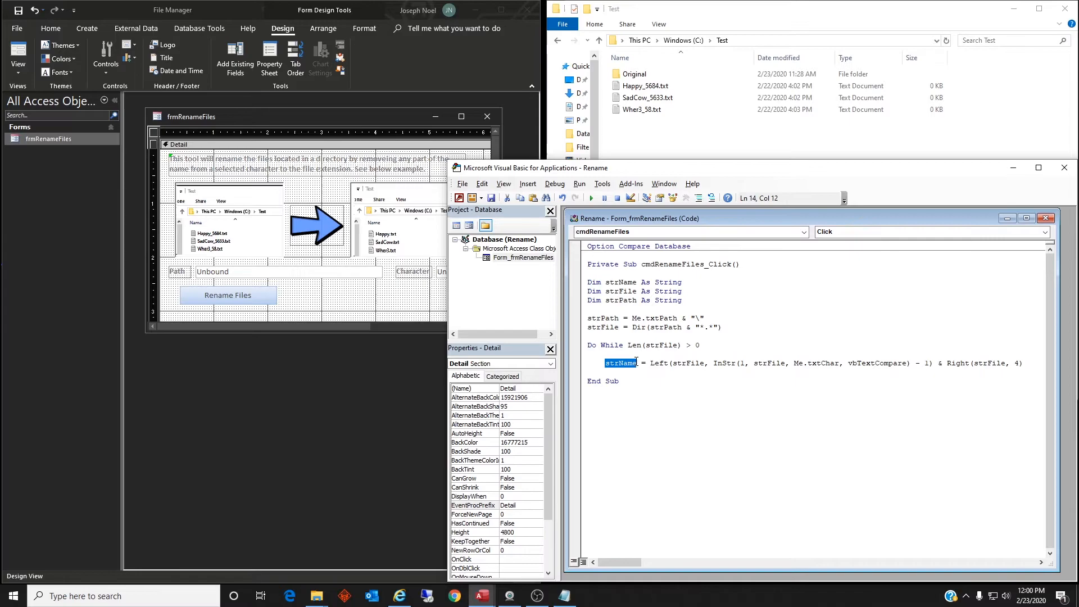
pyautogui.click(1025, 364)
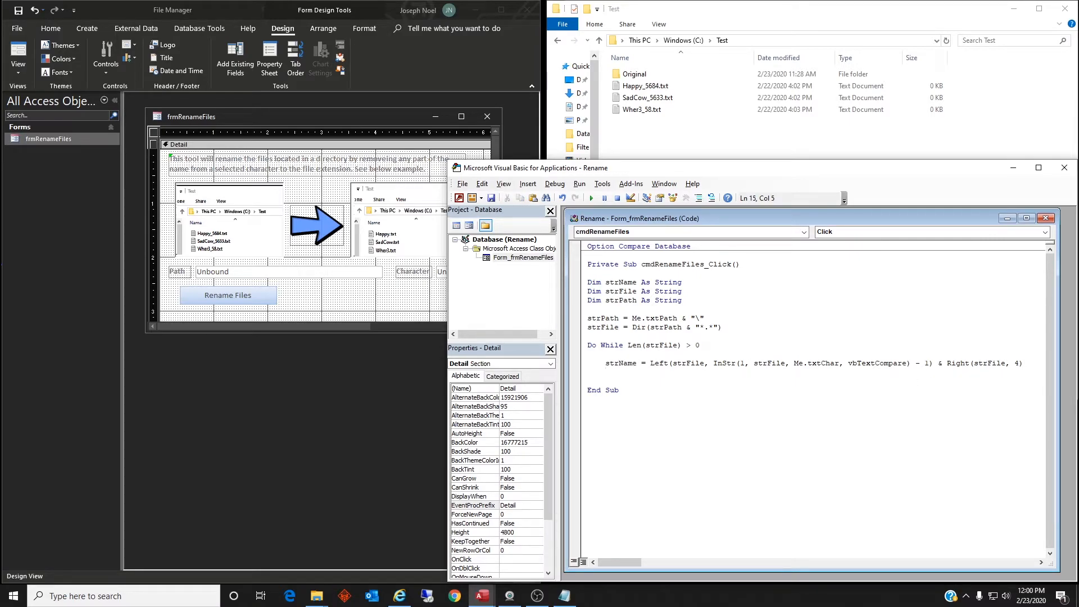
pyautogui.write('Name')
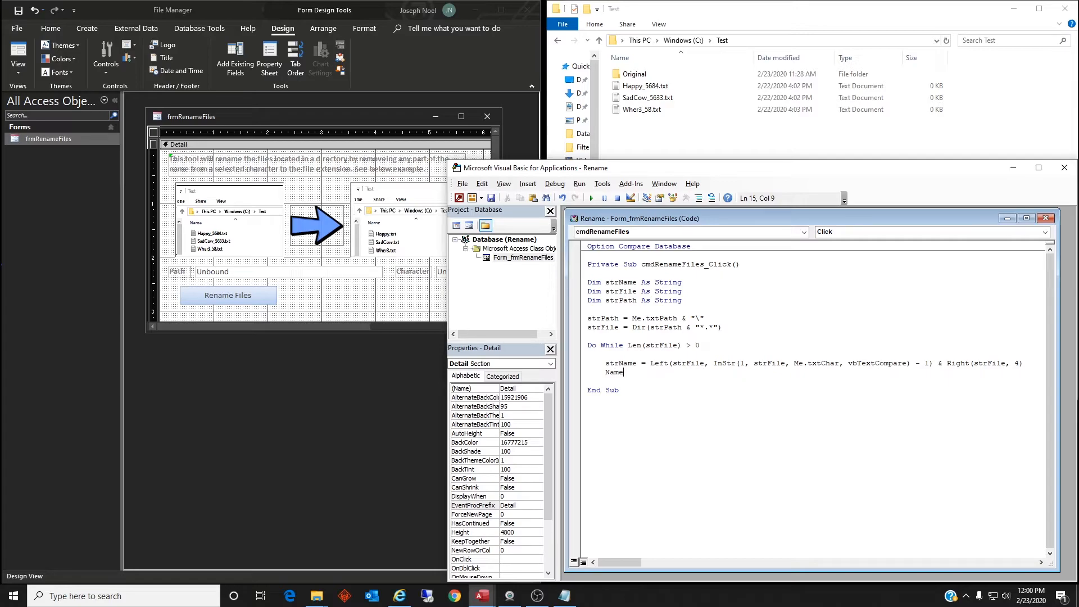
pyautogui.write('strP')
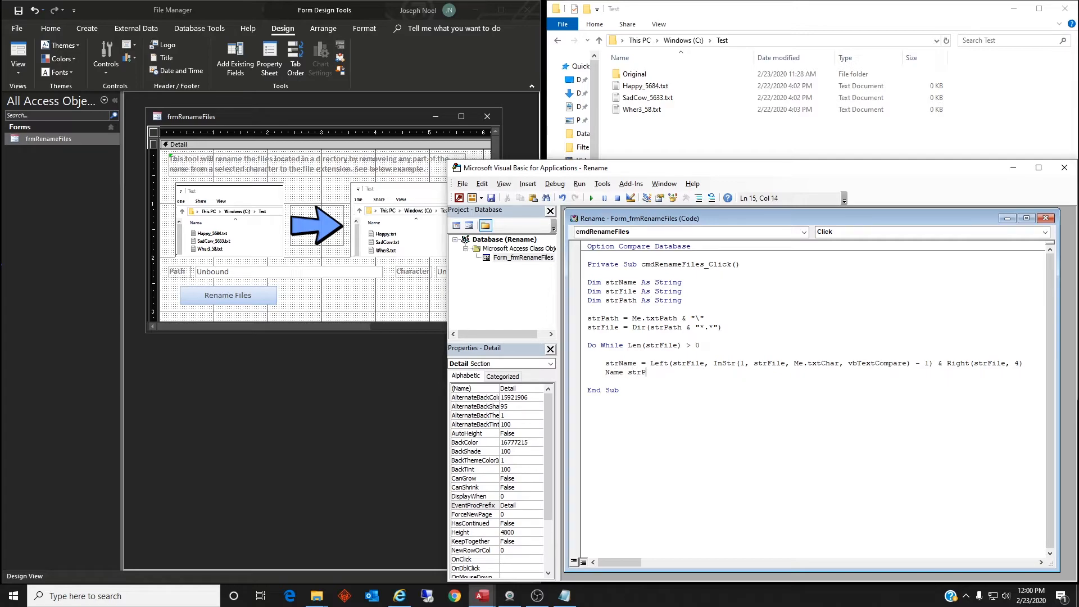
pyautogui.write('ath')
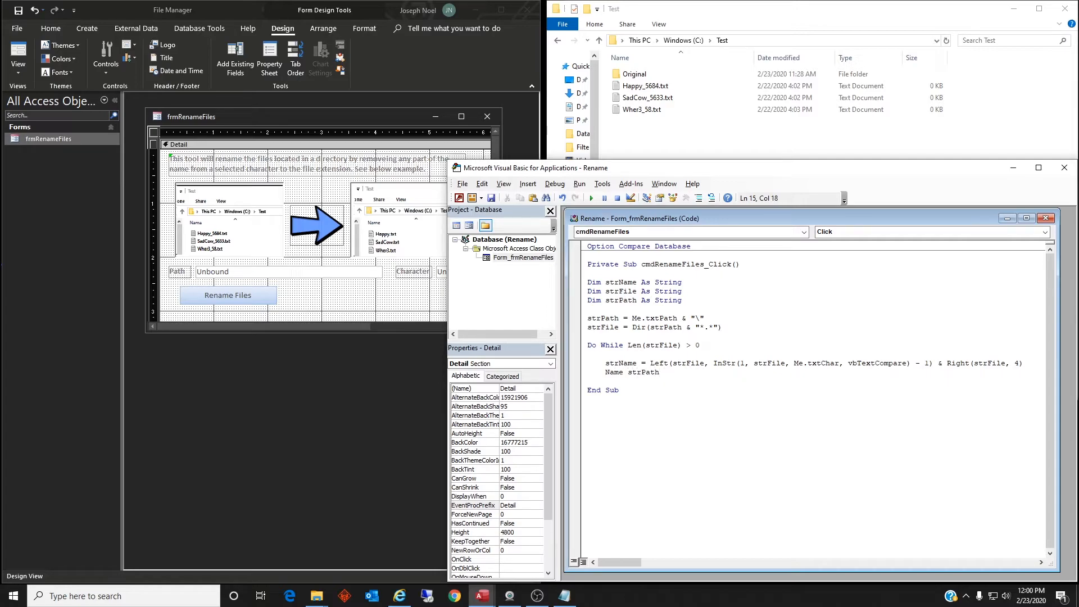
pyautogui.write('& s')
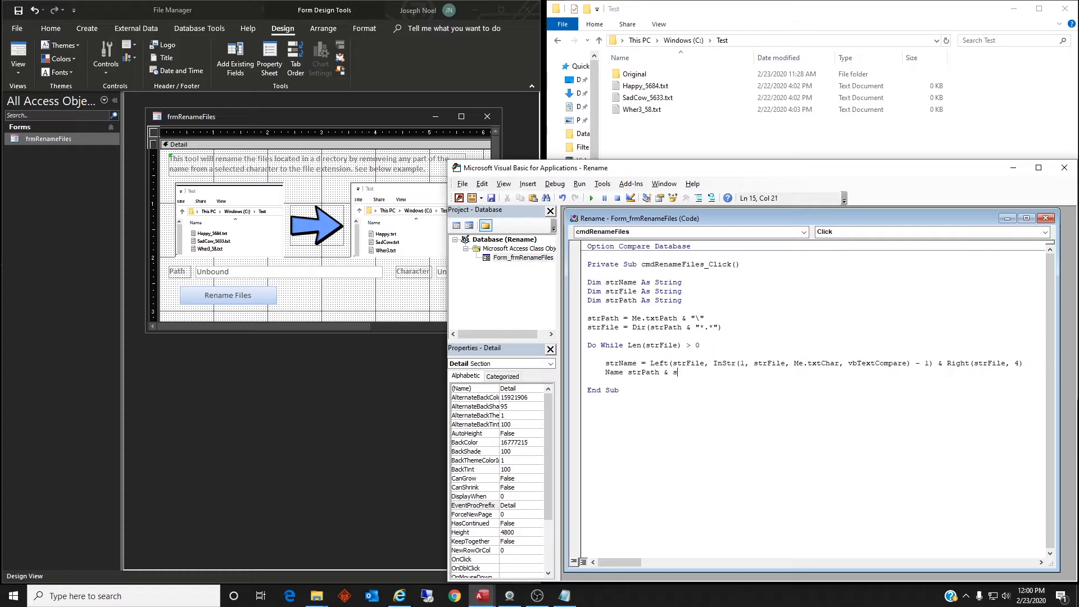
pyautogui.write('trFile')
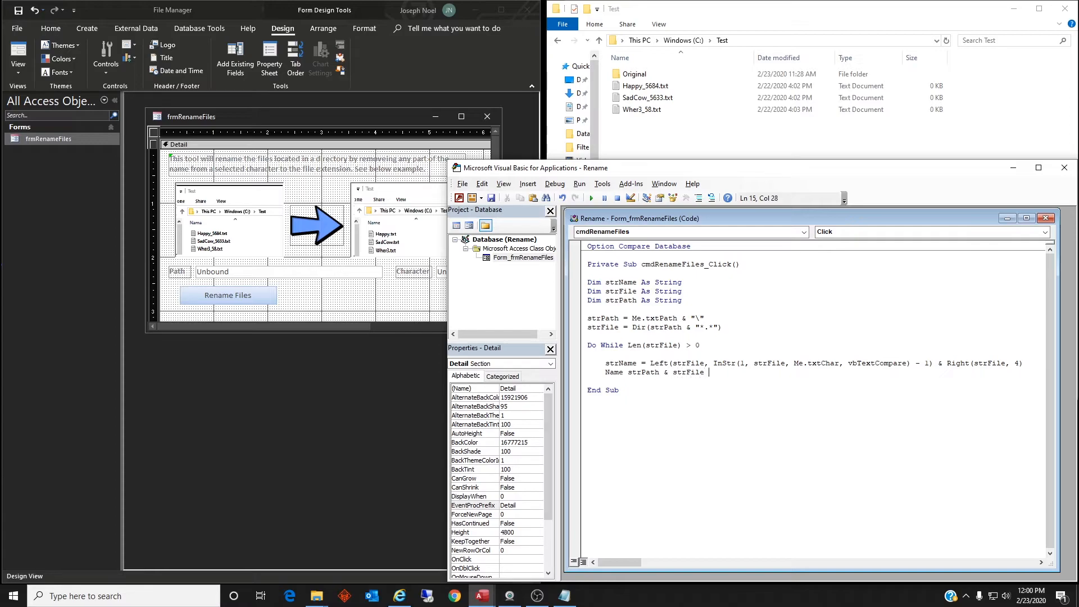
# Step: Complete it As strPath & strName and begin the next line with str
pyautogui.write('As')
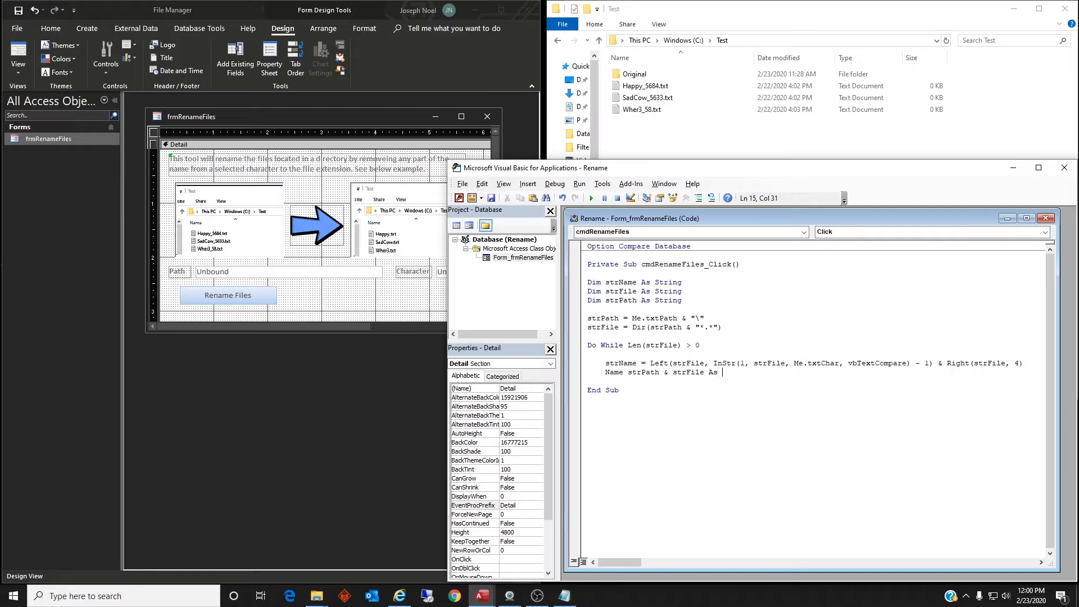
pyautogui.write('str')
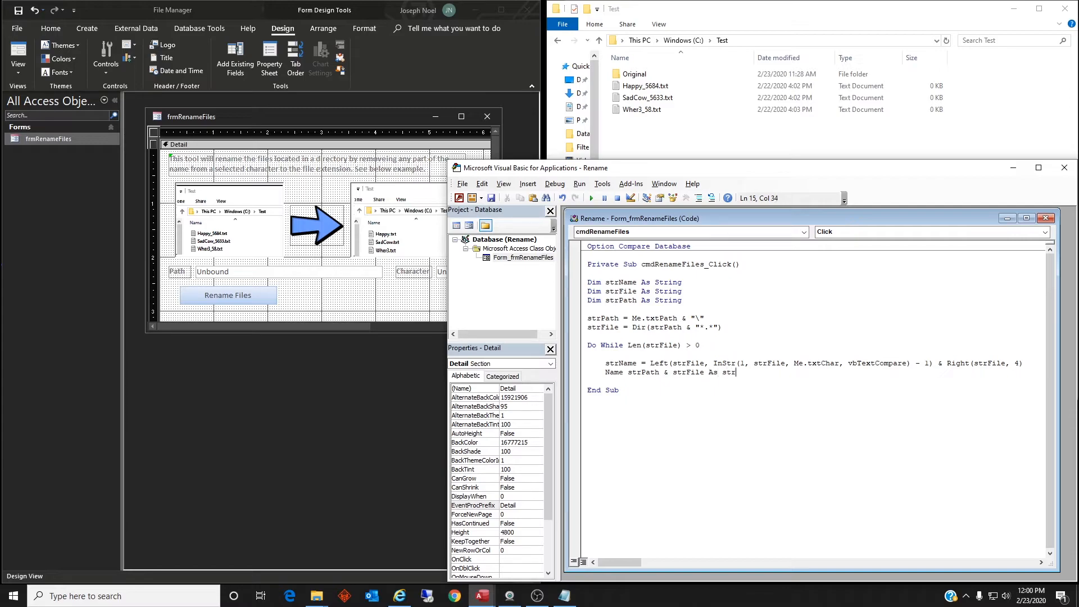
pyautogui.write('Path')
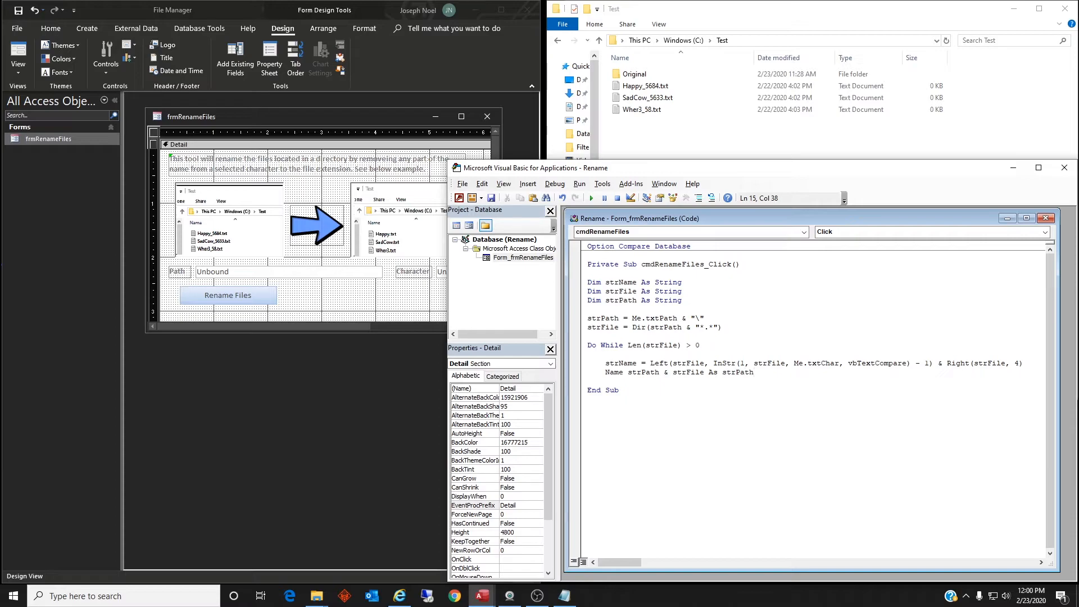
pyautogui.press('Right')
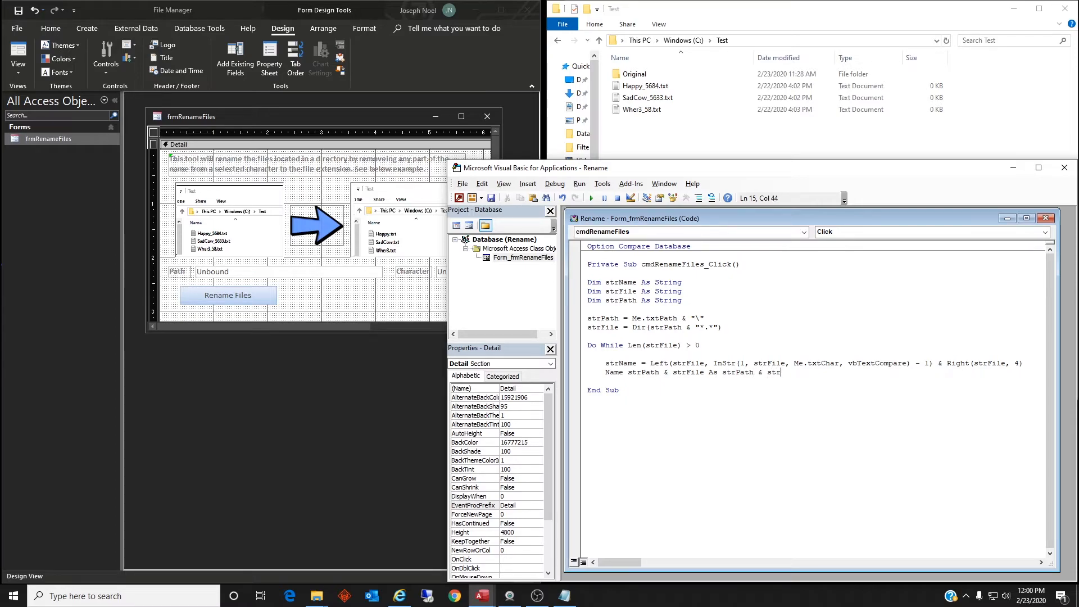
pyautogui.write('Name')
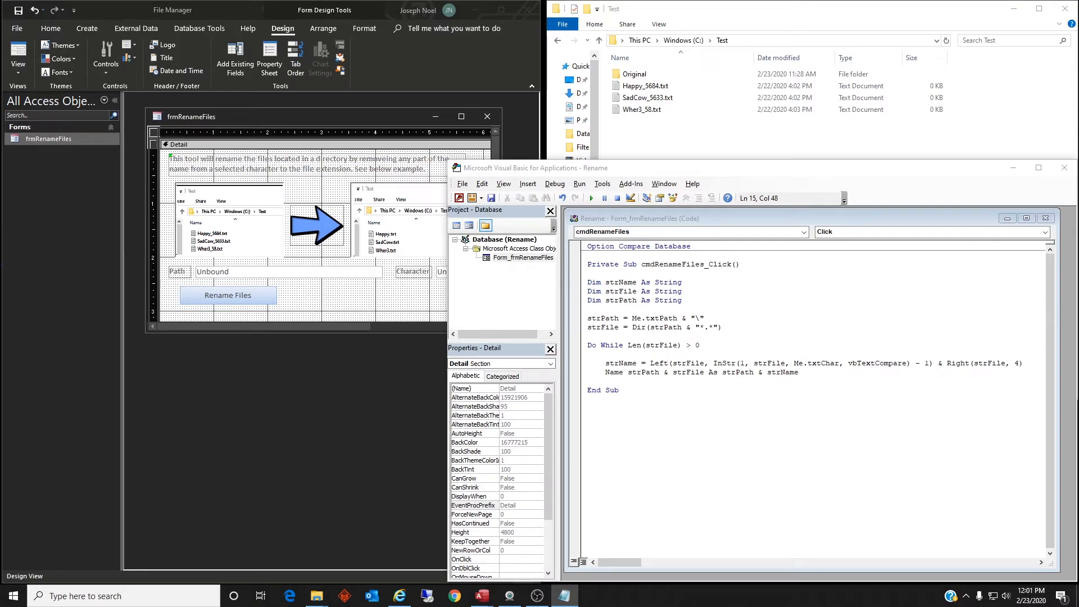
pyautogui.moveTo(755, 317)
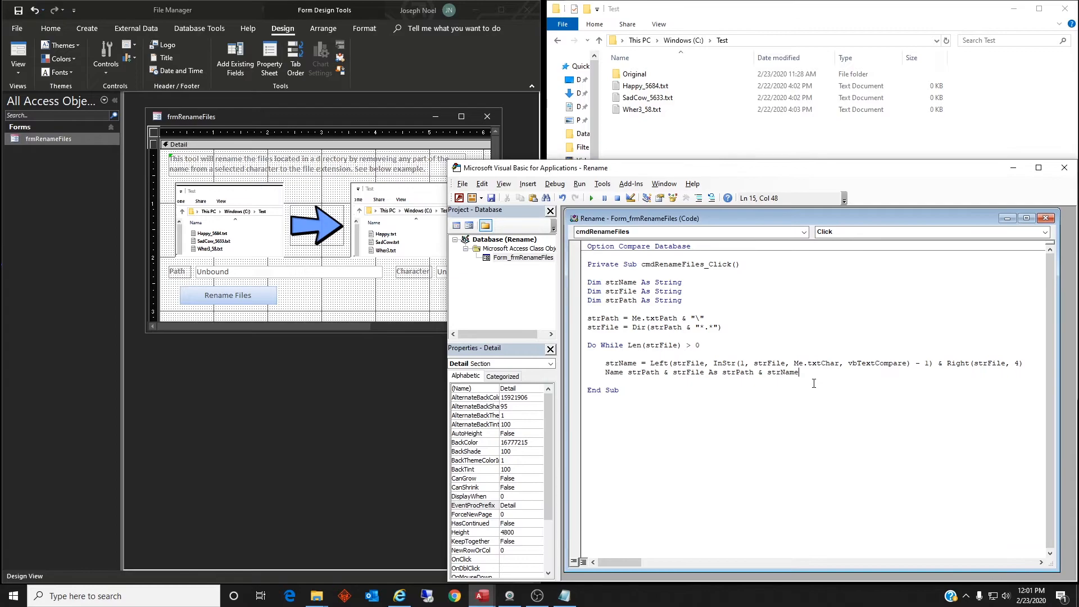
pyautogui.press('Enter')
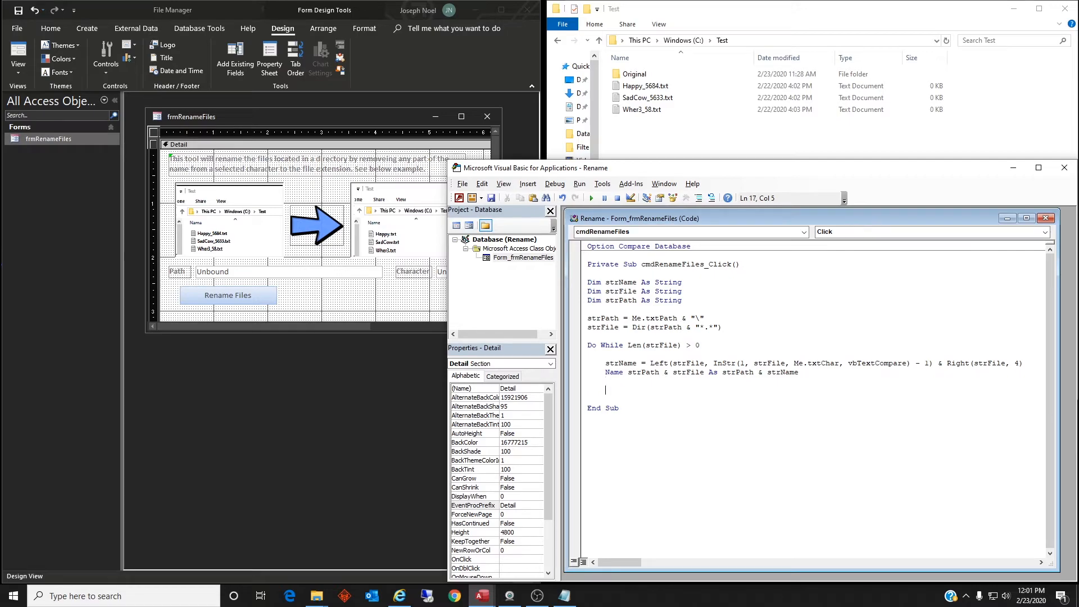
pyautogui.write('str')
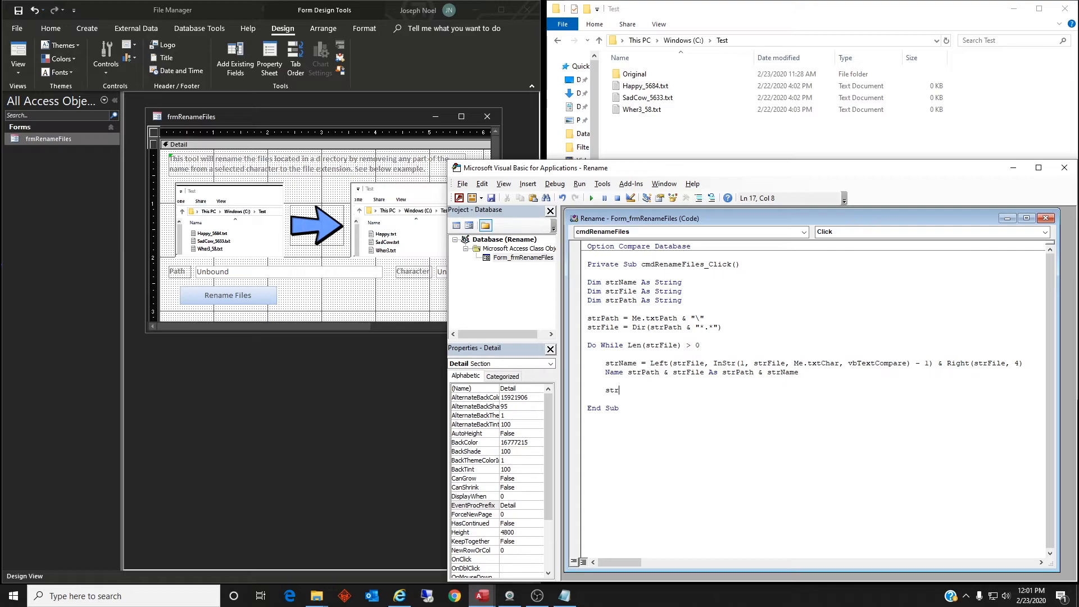
# Step: Finish strFile = Dir and close the loop with Loop
pyautogui.write('File = Dir')
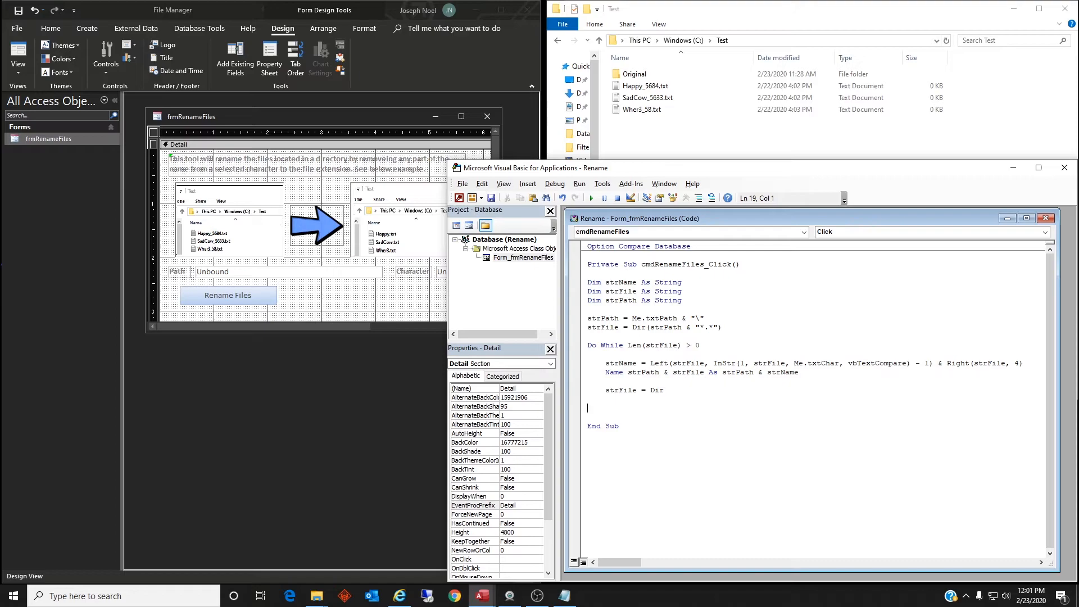
pyautogui.write('Loop')
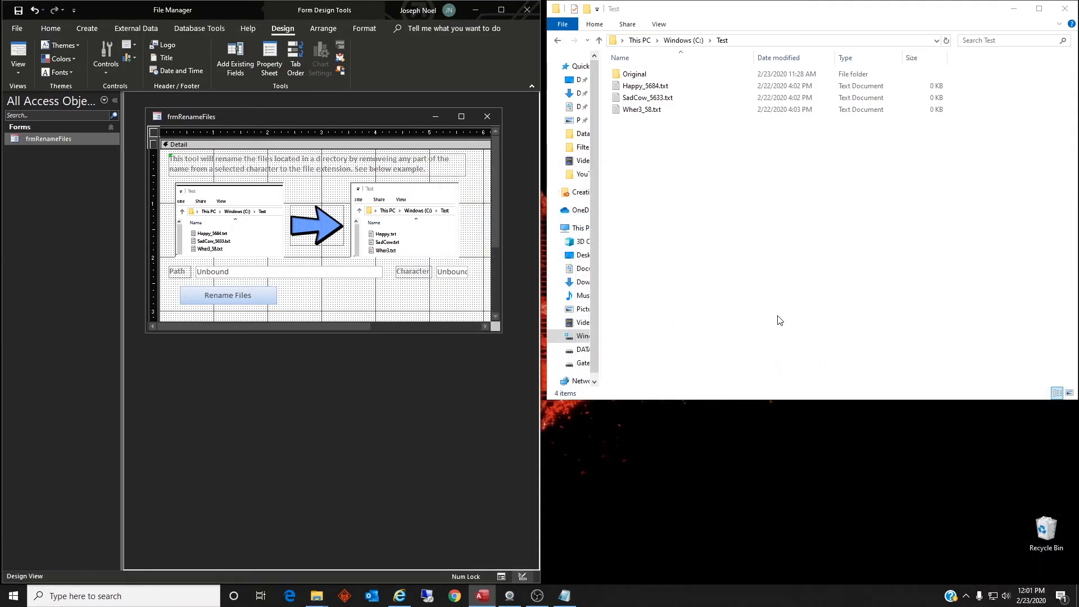
pyautogui.moveTo(351, 120)
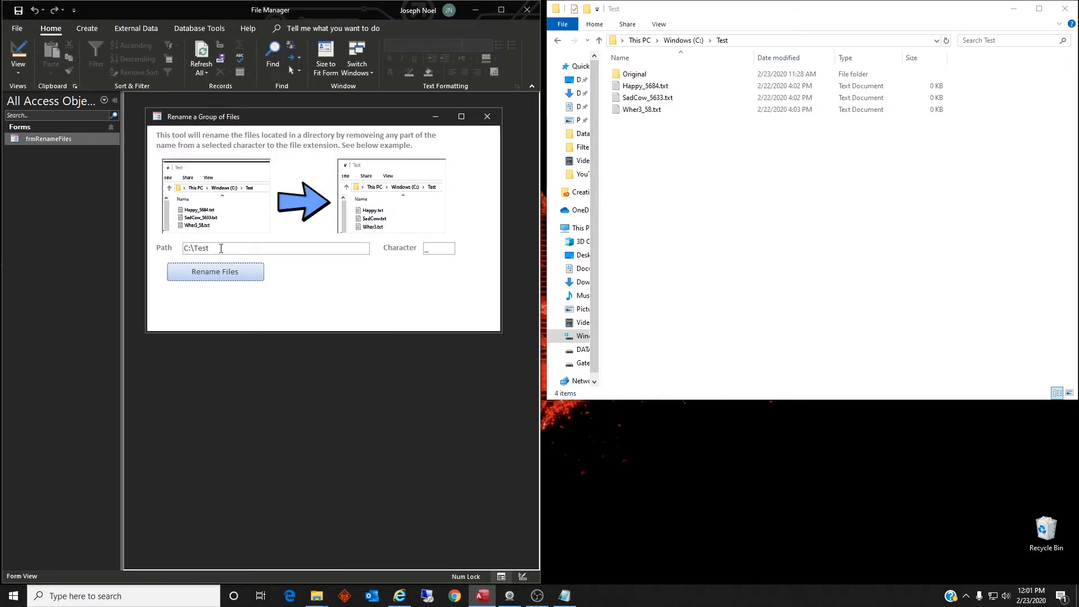
pyautogui.moveTo(305, 248)
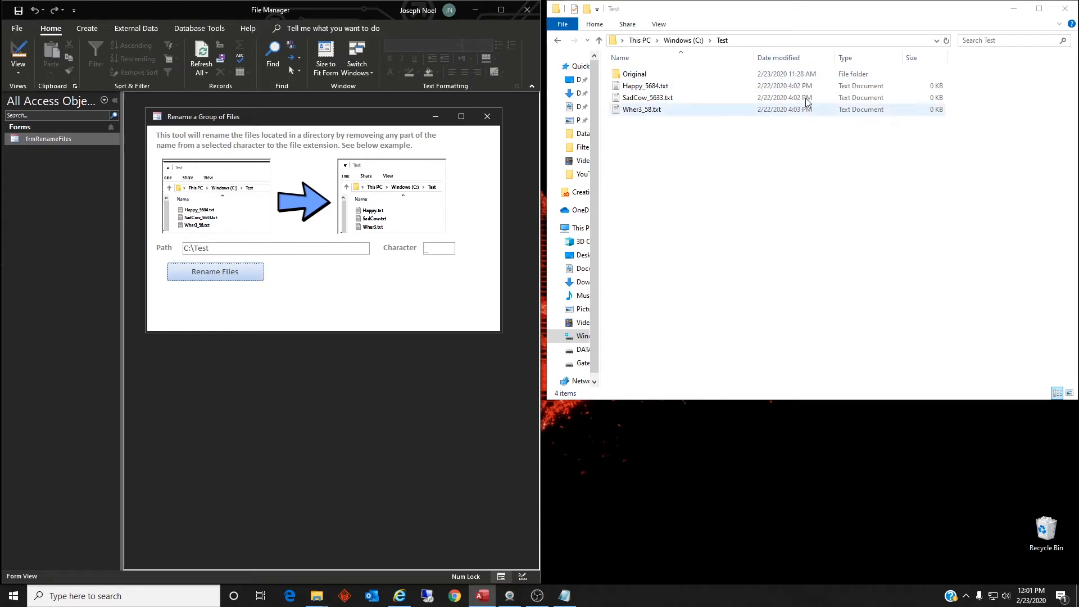
# Step: Place the cursor in the Path box of the running form
pyautogui.click(779, 41)
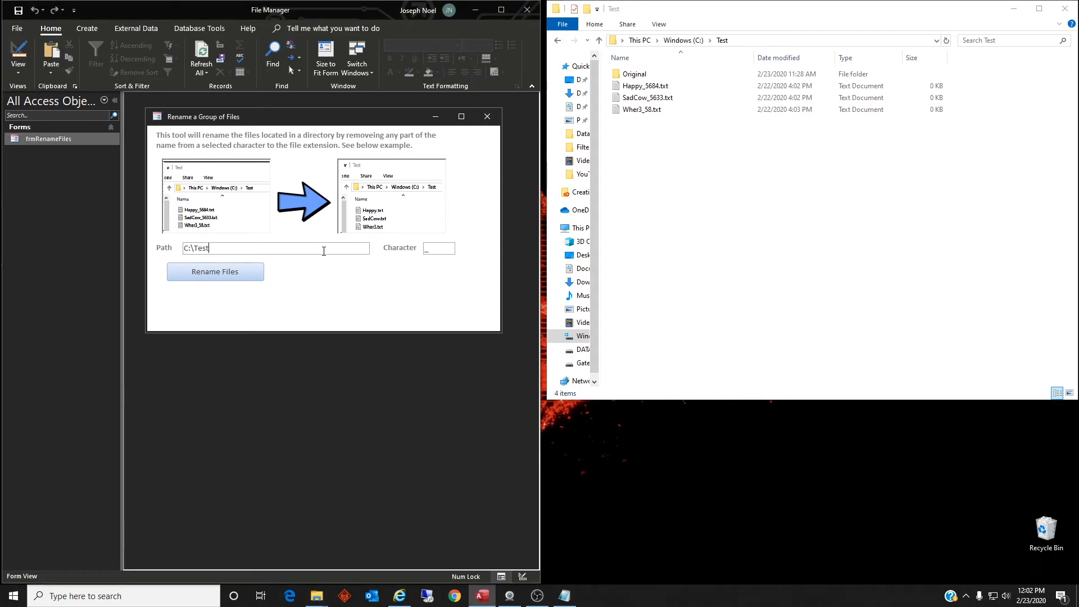
pyautogui.moveTo(441, 248)
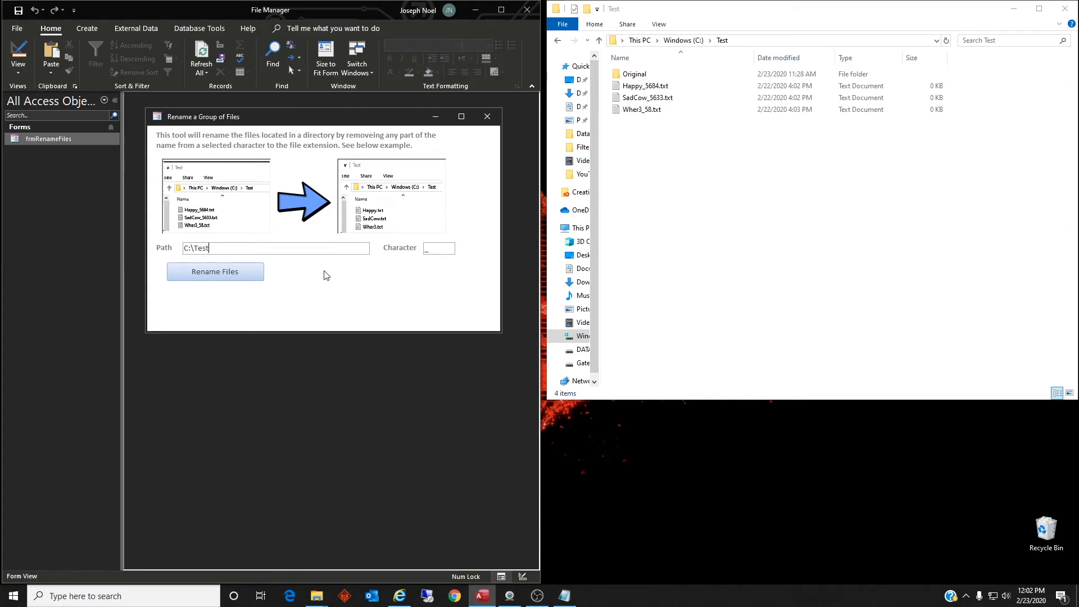
# Step: Run Rename Files from the form so the Test folder shows Happy.txt, SadCow.txt and Wher3.txt
pyautogui.click(648, 97)
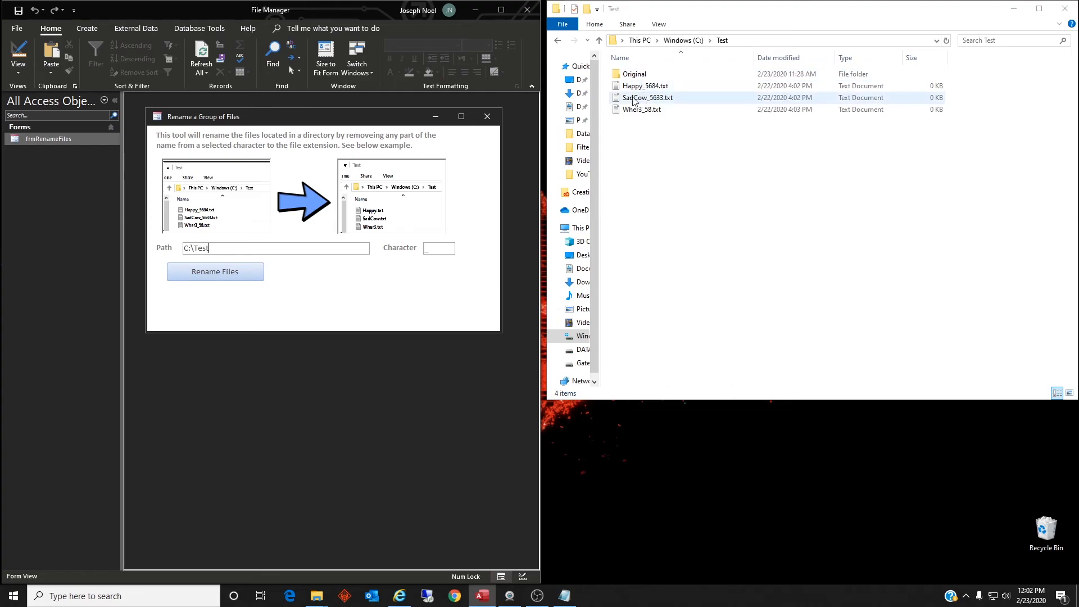
pyautogui.click(215, 271)
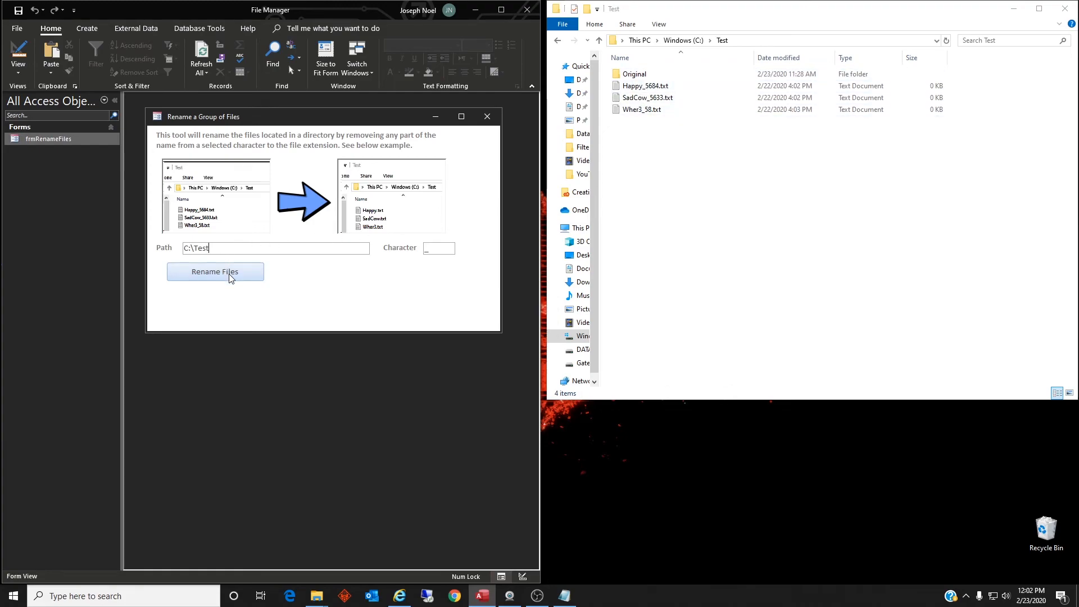
pyautogui.click(214, 271)
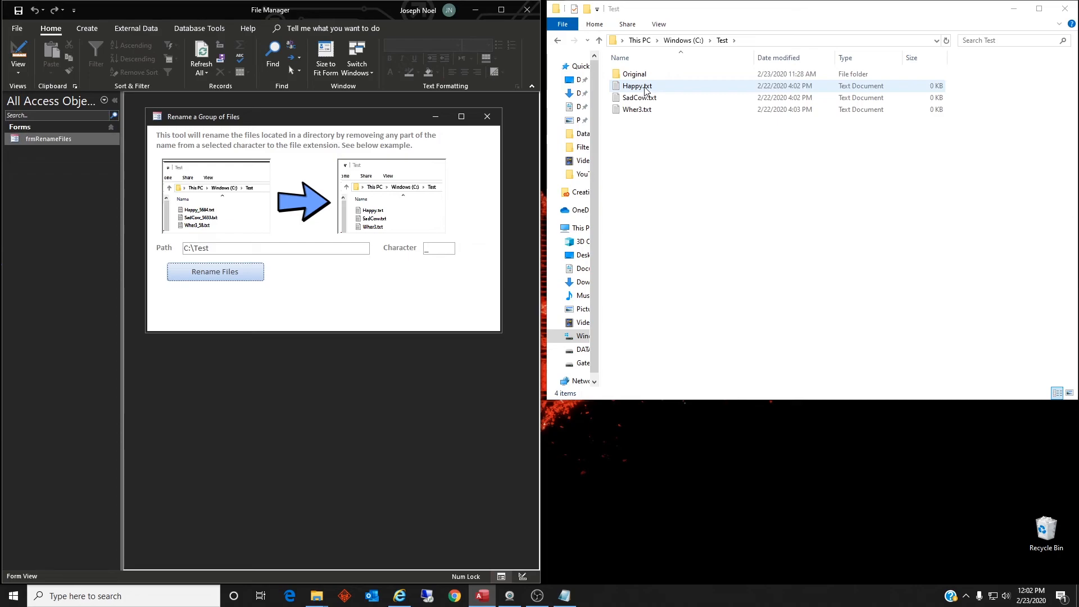
pyautogui.click(638, 97)
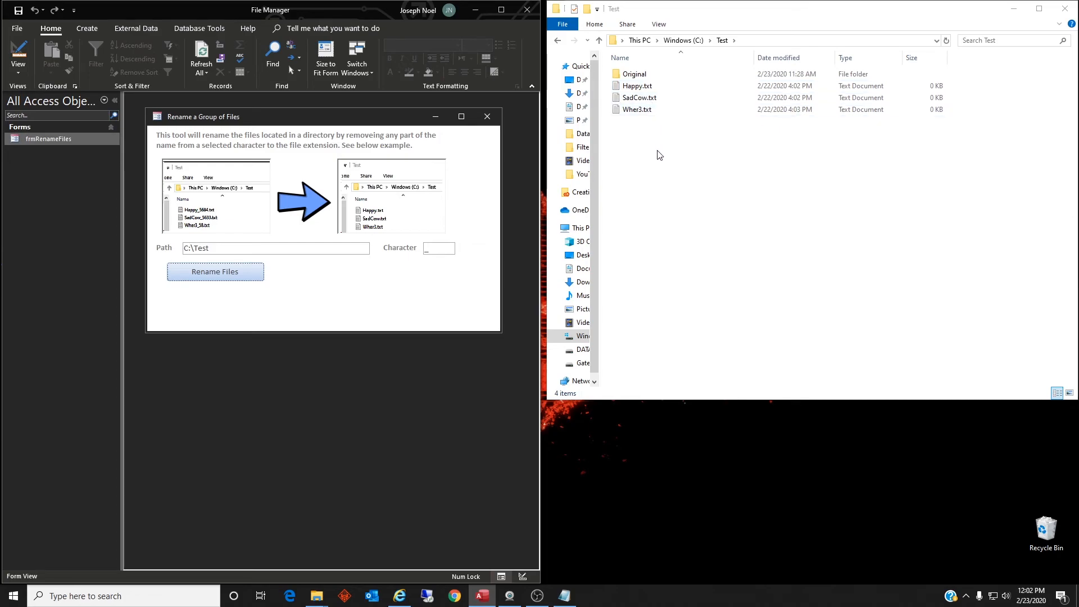
pyautogui.moveTo(675, 223)
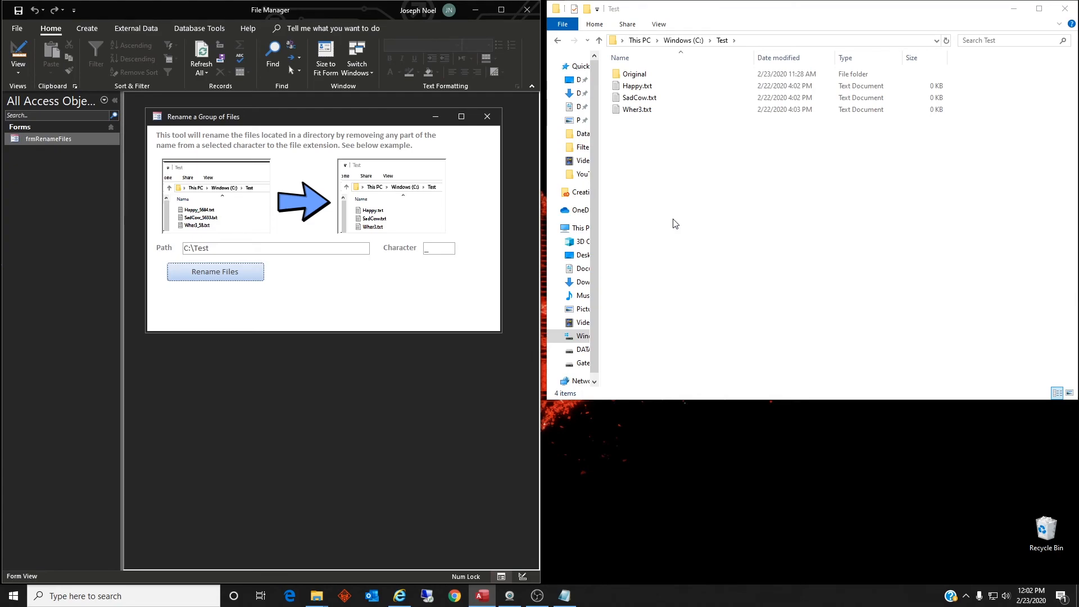
pyautogui.moveTo(496, 304)
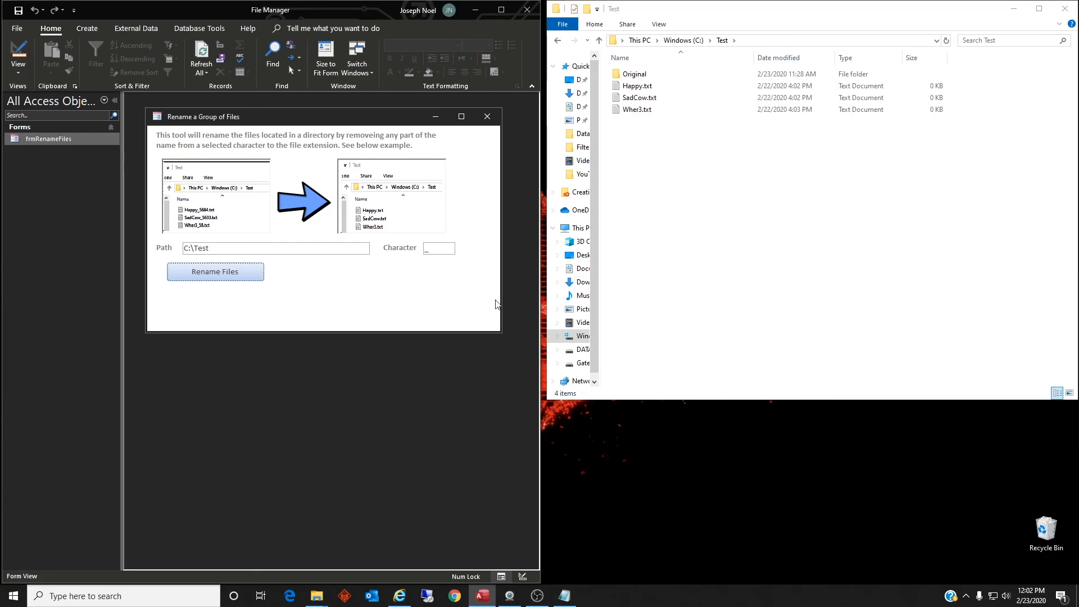
pyautogui.moveTo(483, 310)
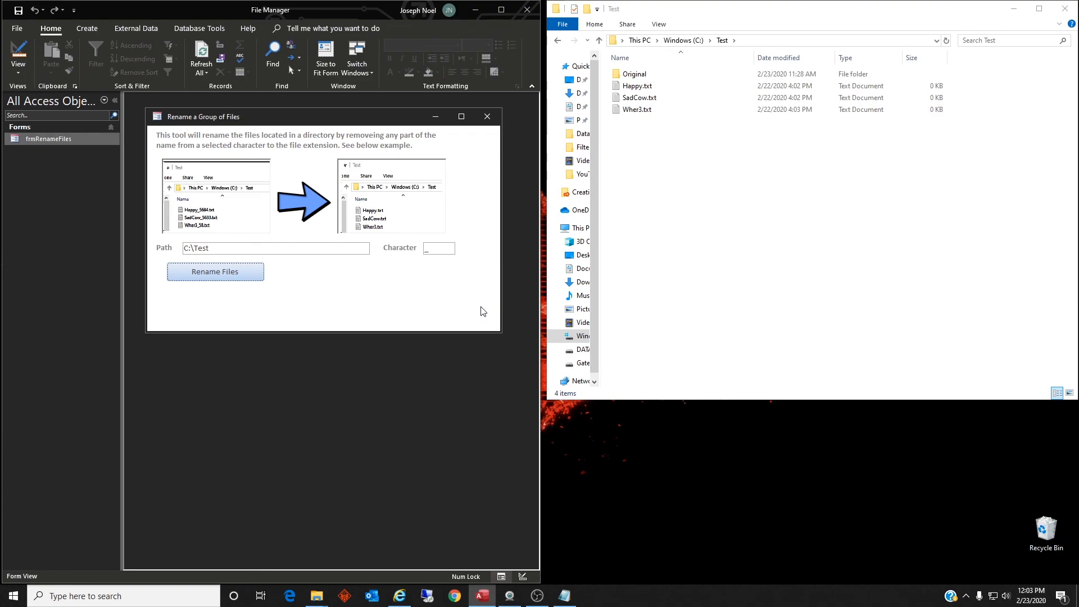
pyautogui.click(509, 596)
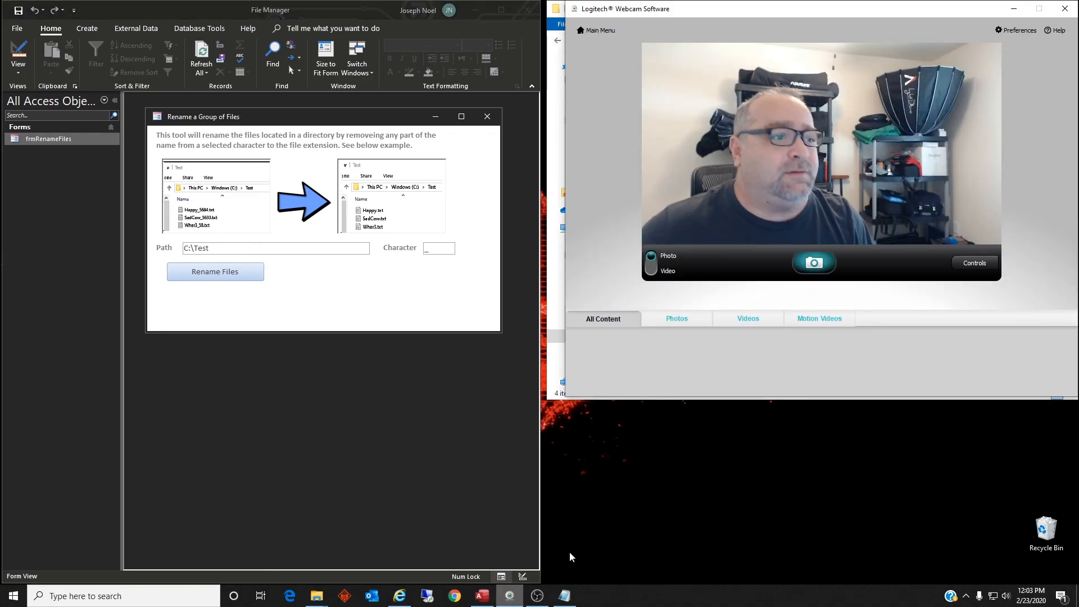